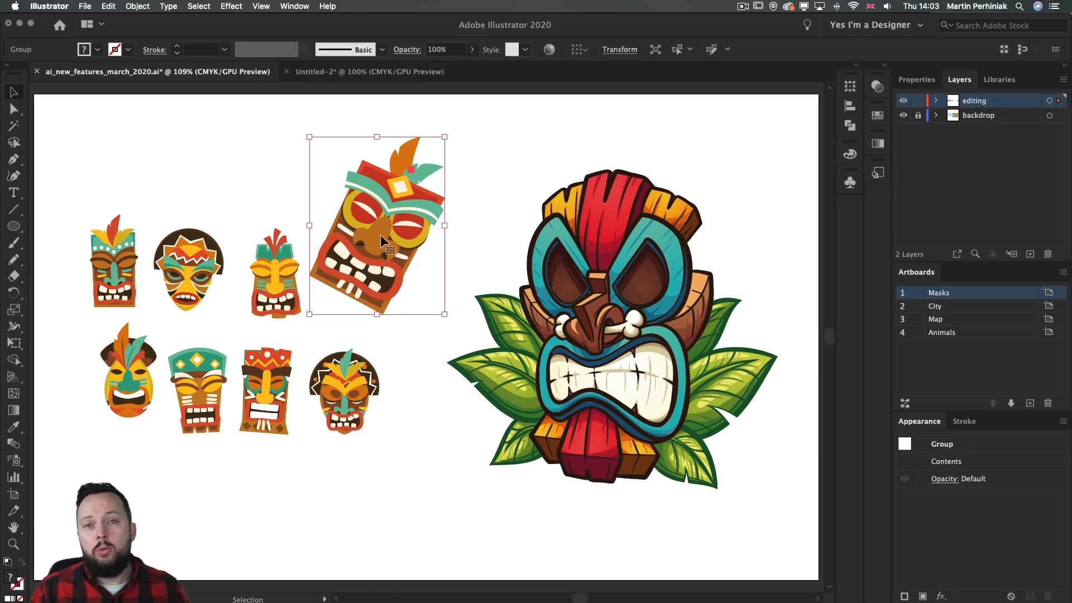
mouse_move(449, 136)
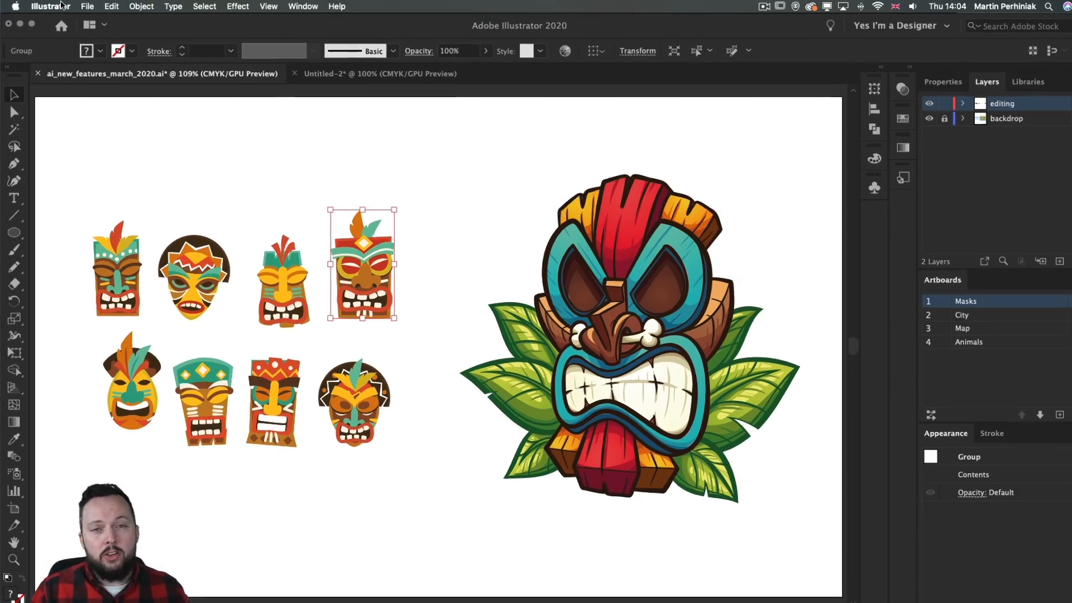
Enable Real-Time Drawing and Editing in the Performance preferences and confirm.
click(50, 7)
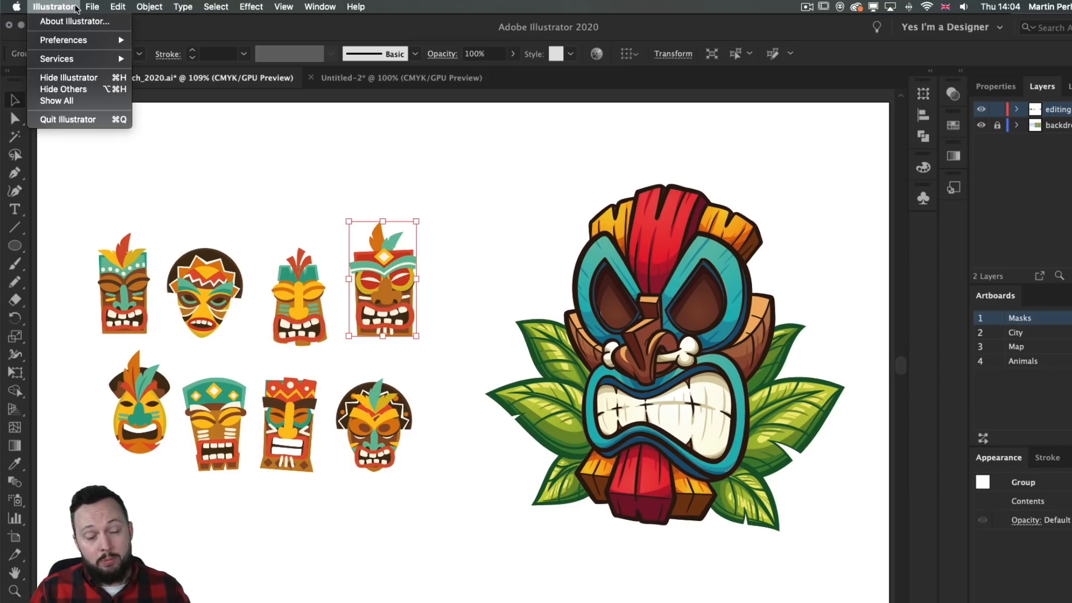
mouse_move(63, 41)
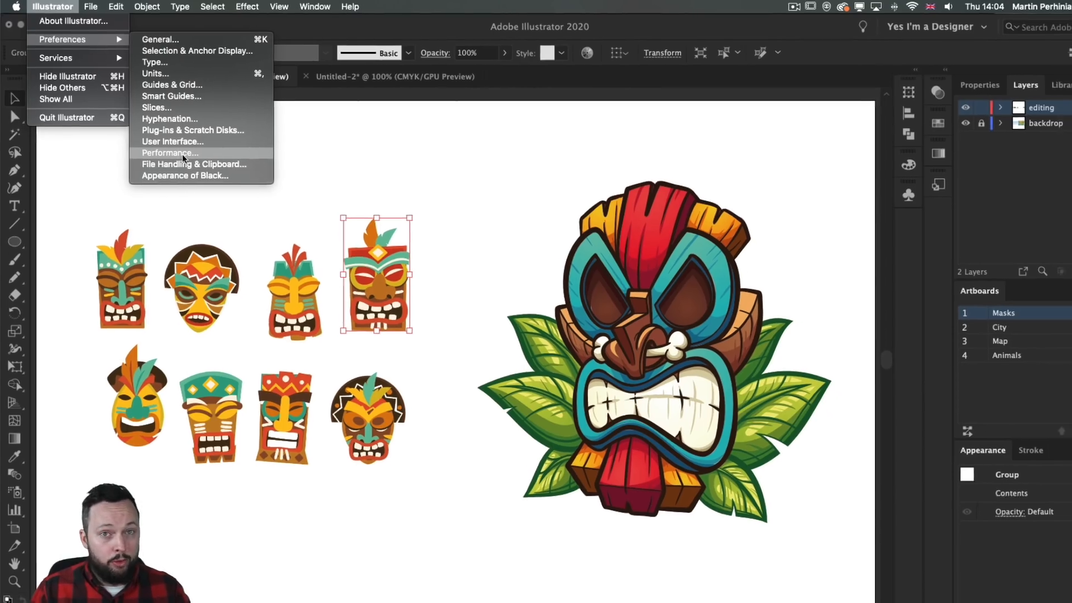
click(169, 153)
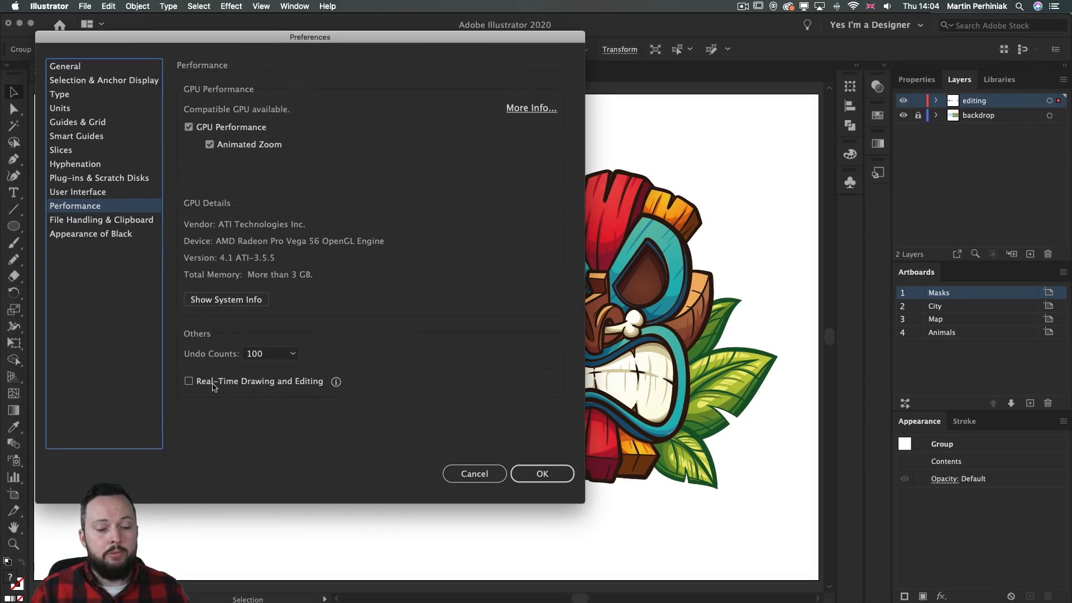
click(189, 381)
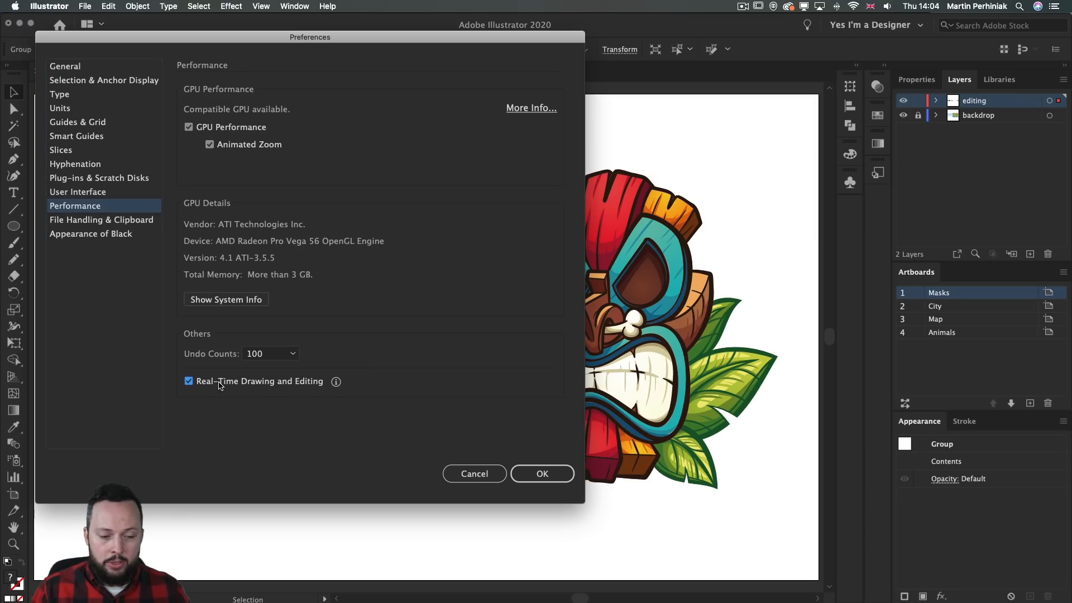
click(541, 473)
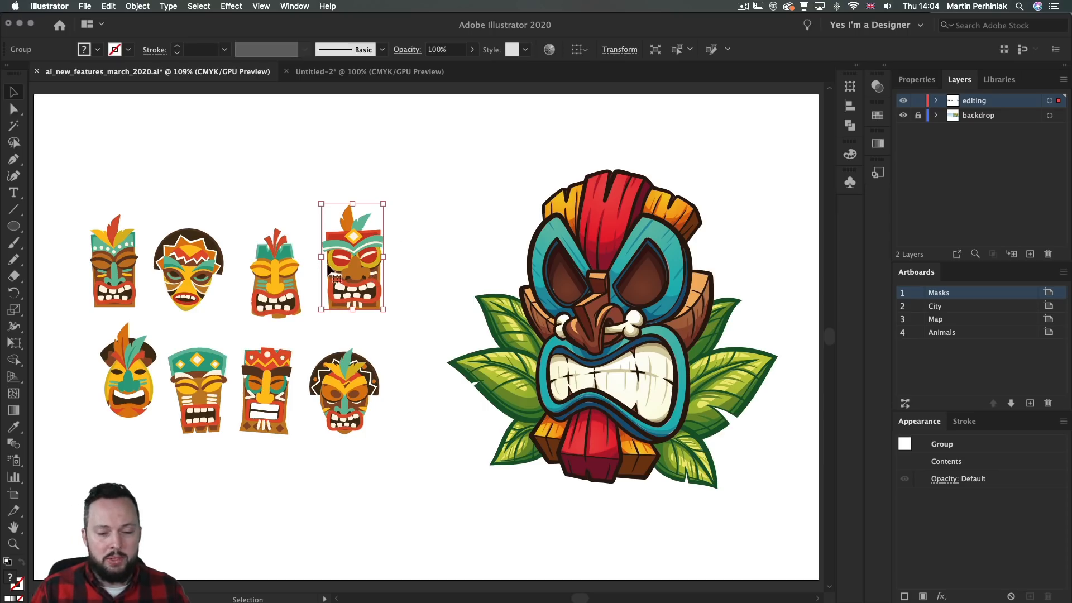
drag(350, 257, 347, 209)
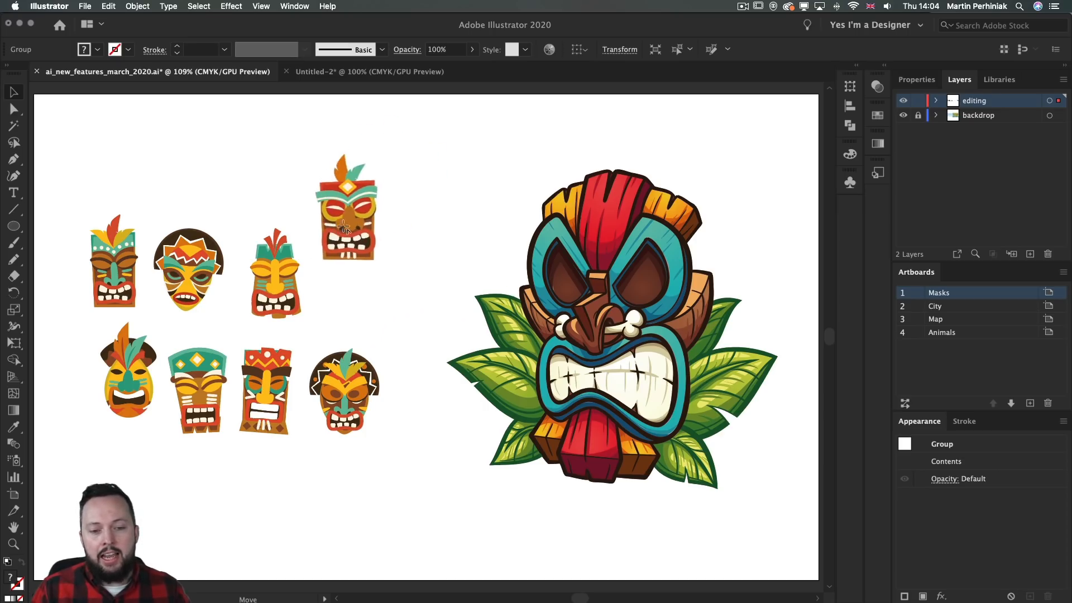
drag(345, 209, 362, 181)
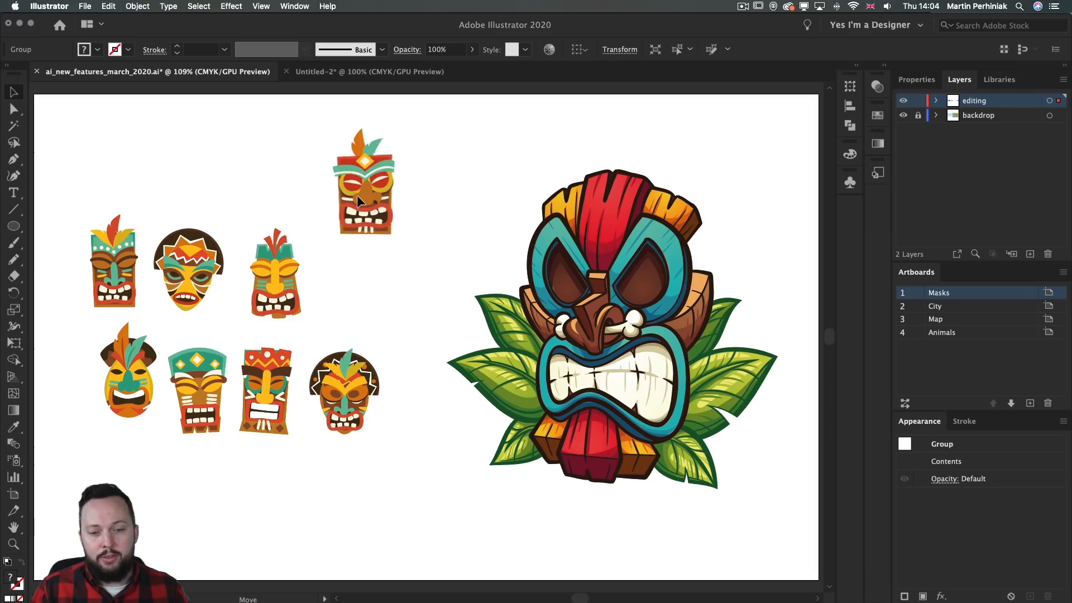
drag(364, 181, 349, 264)
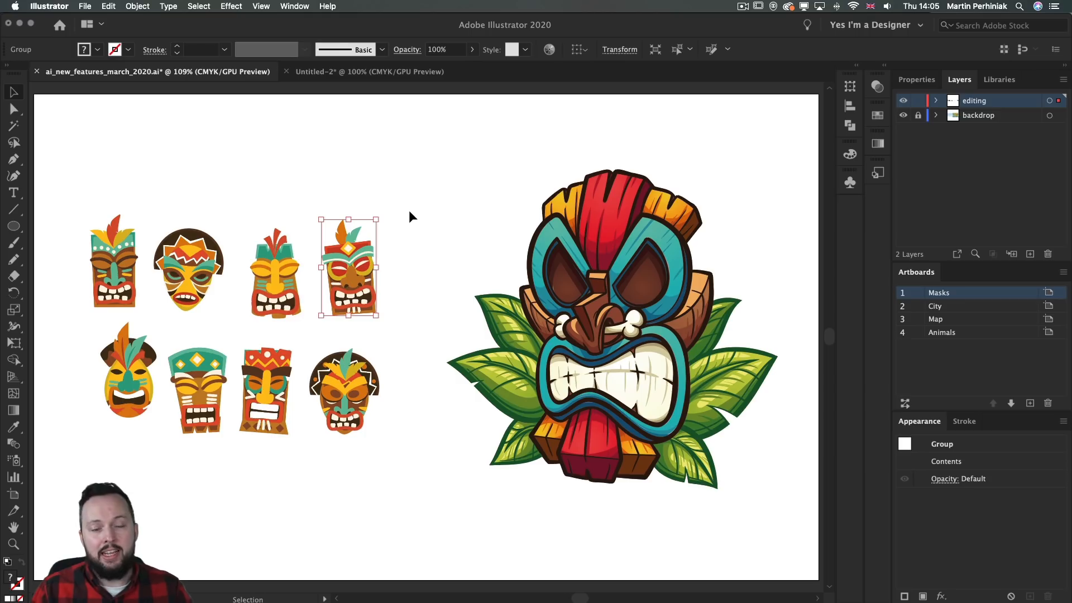
mouse_move(412, 190)
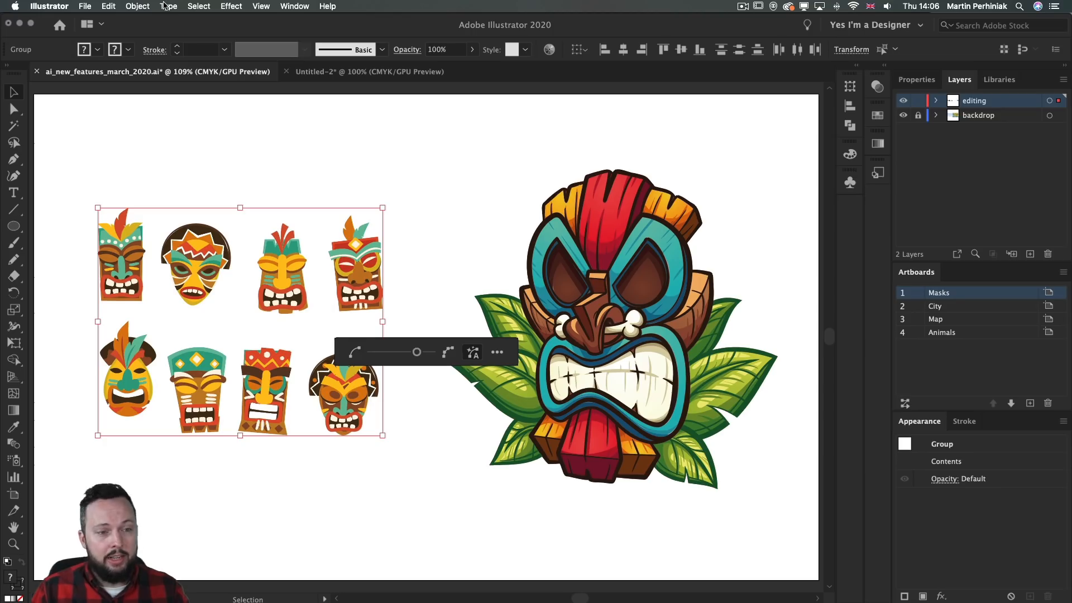
click(136, 6)
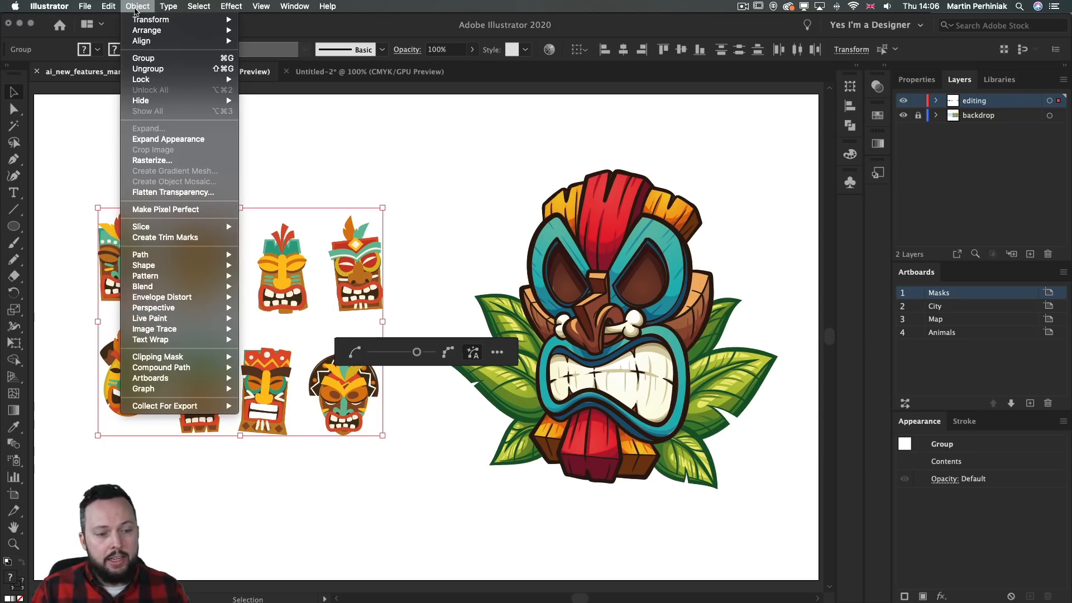
mouse_move(141, 255)
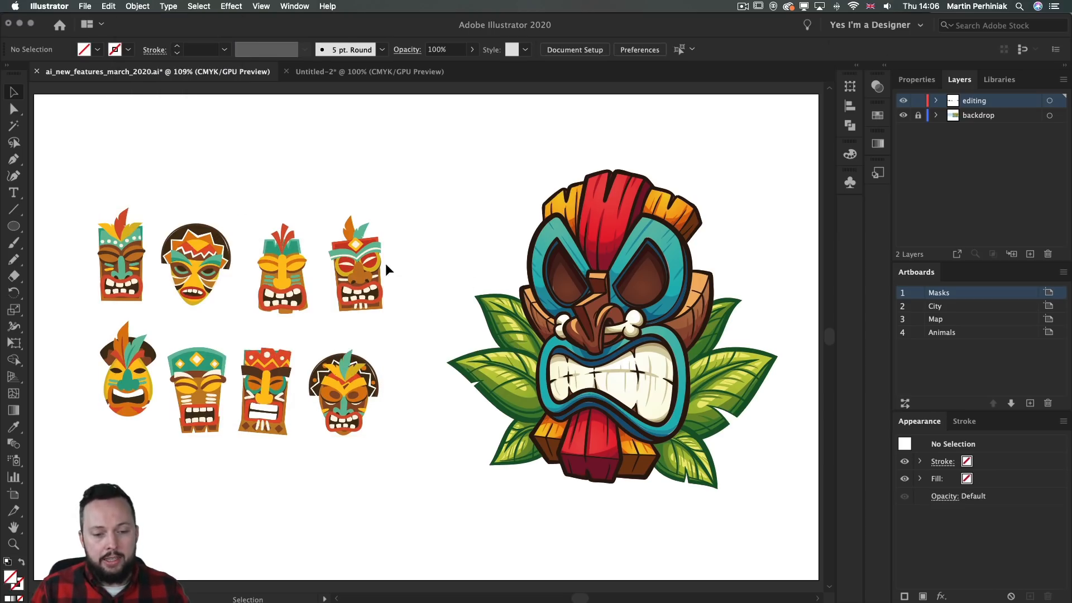
click(355, 267)
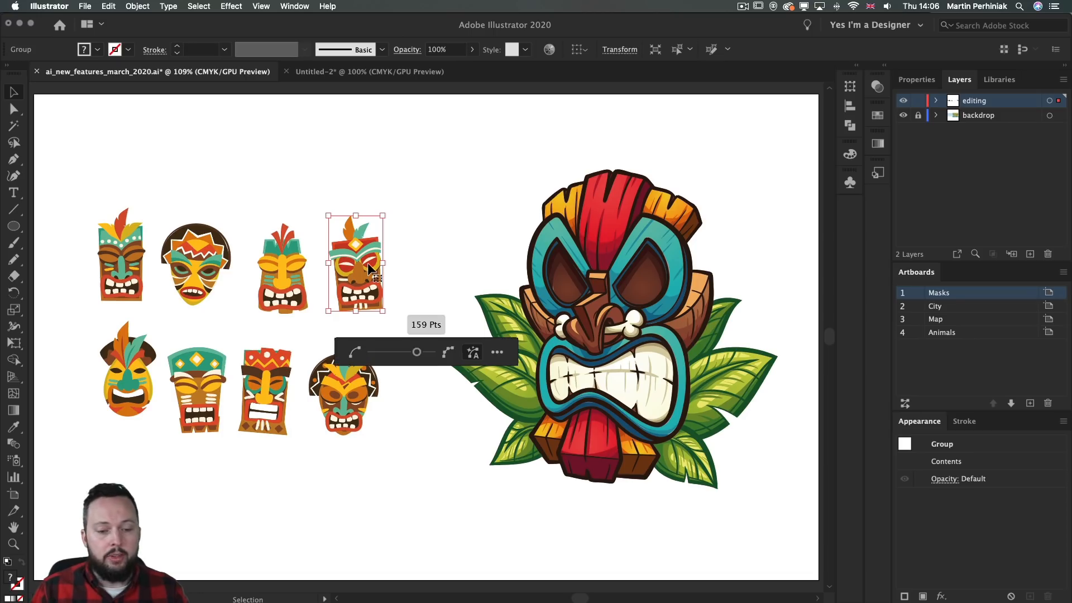
mouse_move(426, 333)
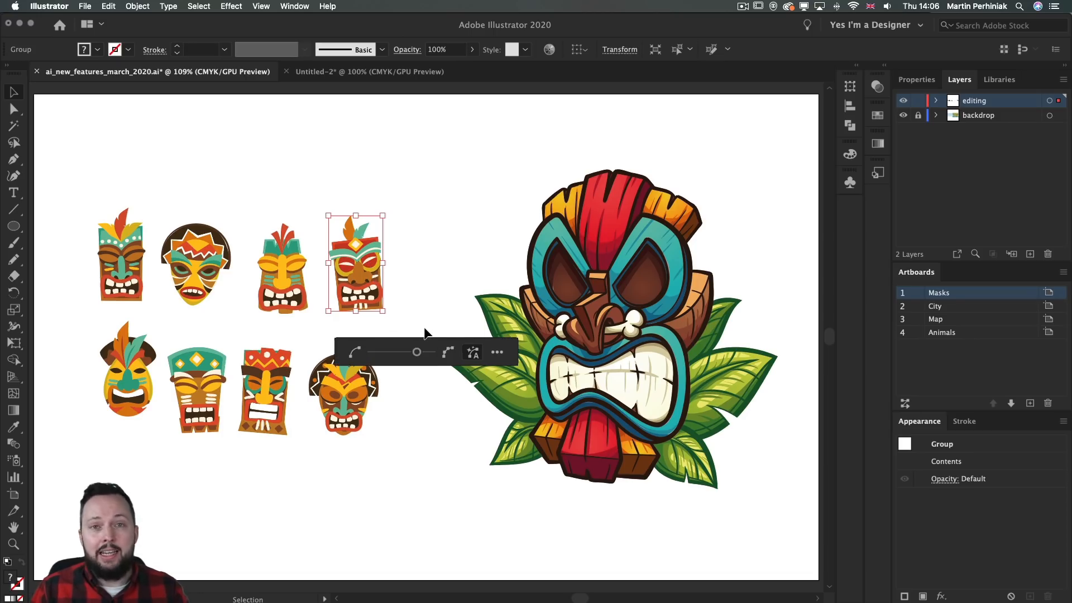
mouse_move(393, 325)
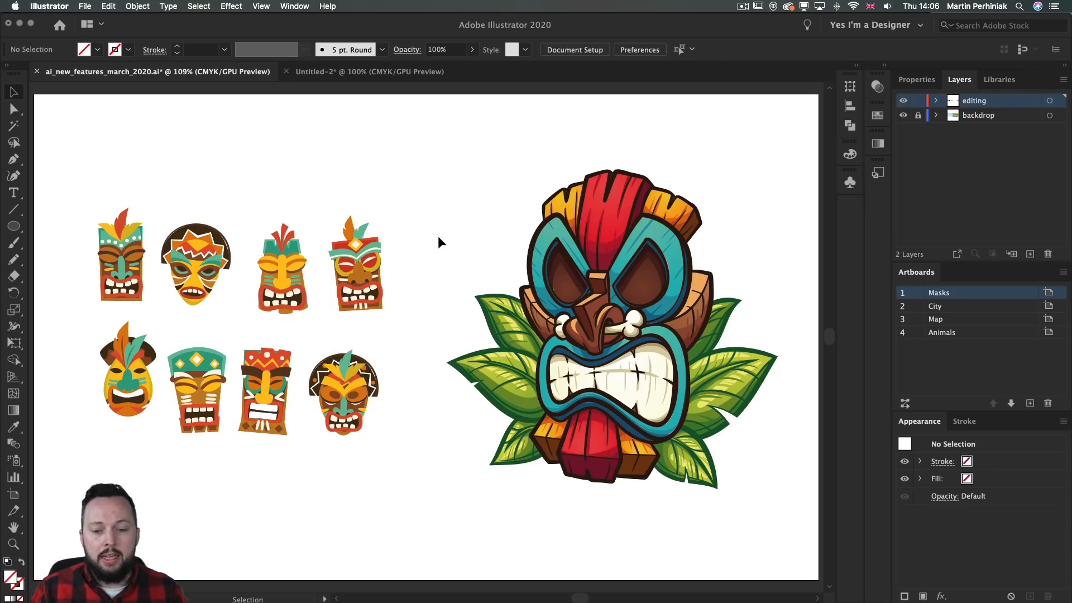
mouse_move(612, 245)
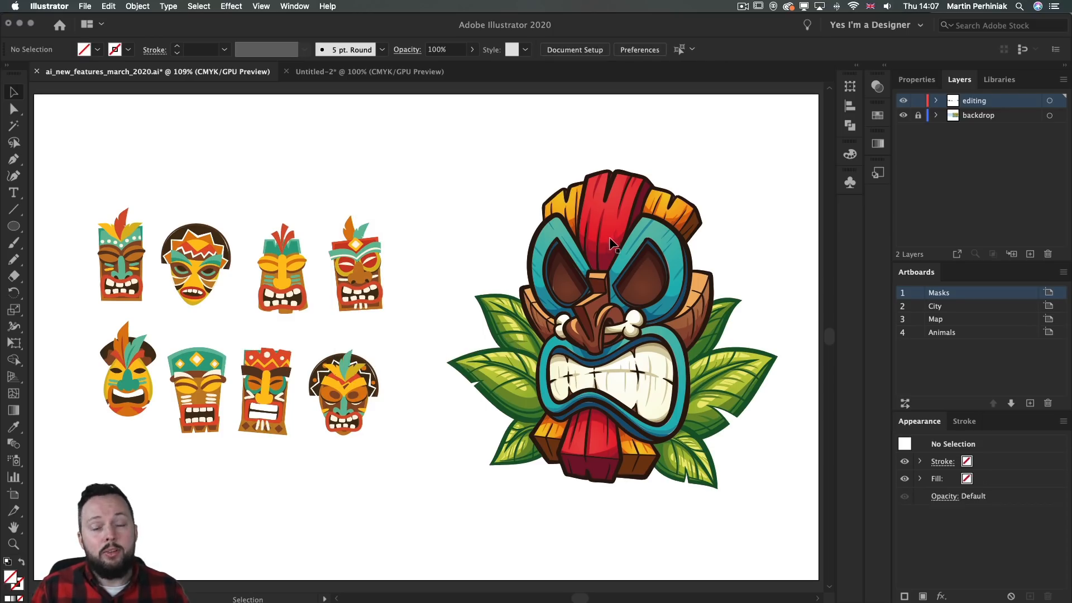
Select the large tiki mask and scale it narrower with a bounding-box corner.
click(610, 246)
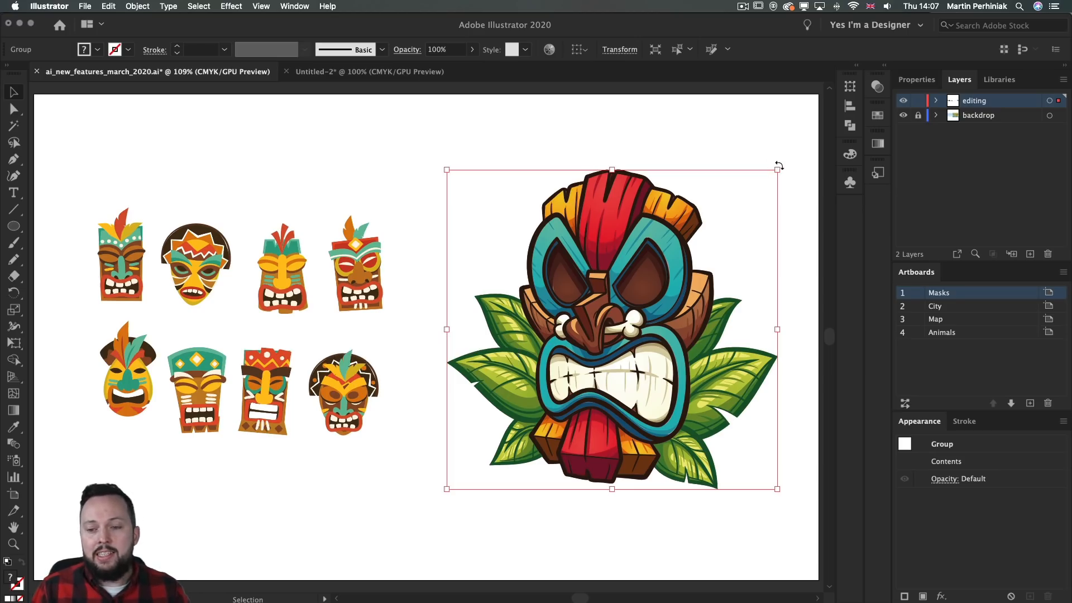
drag(777, 167, 756, 154)
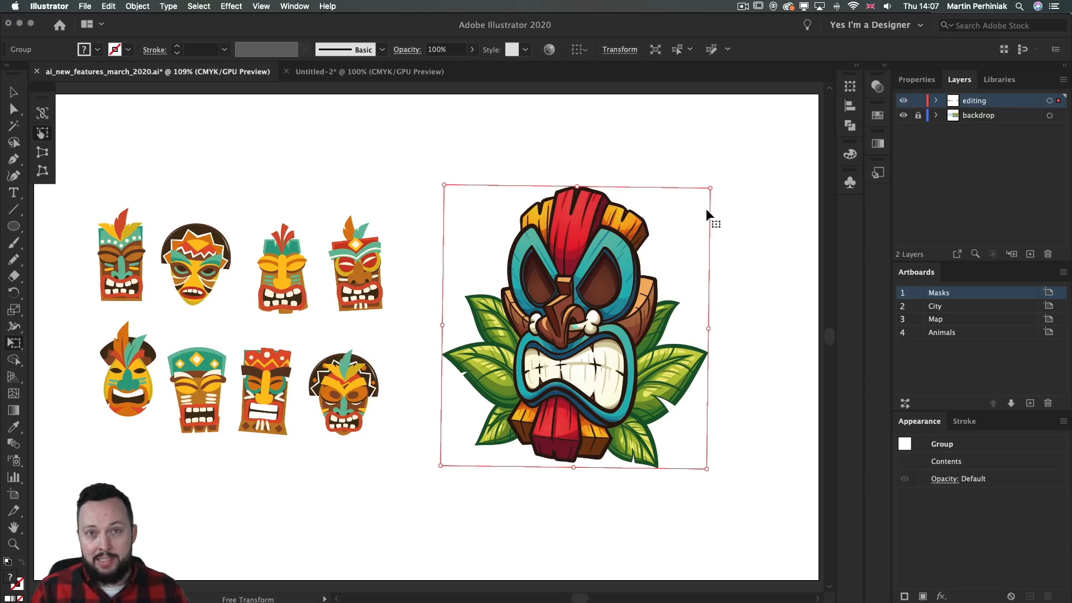
mouse_move(43, 181)
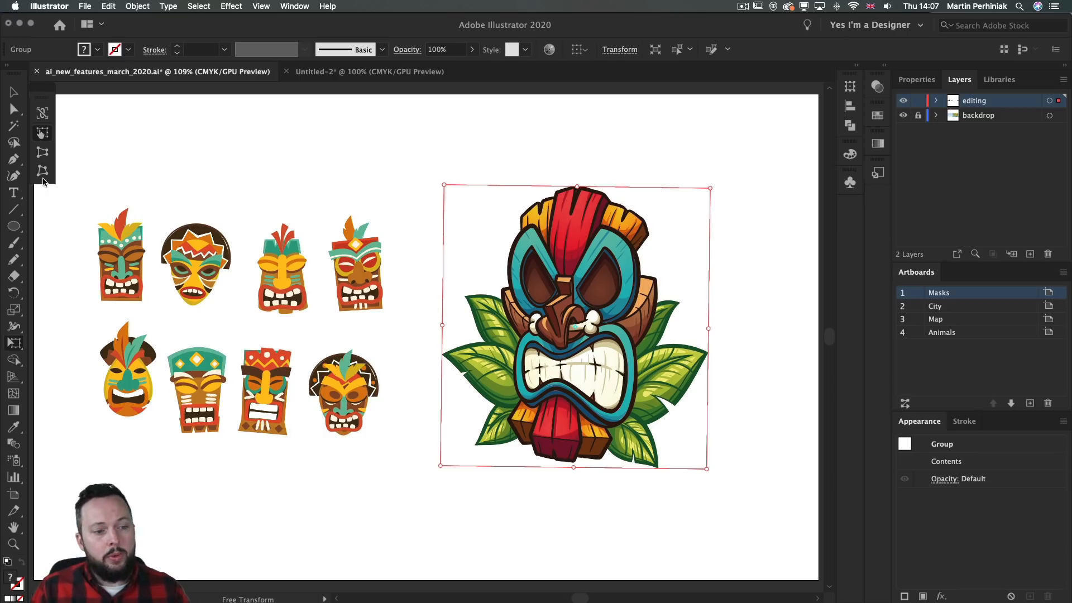
mouse_move(41, 171)
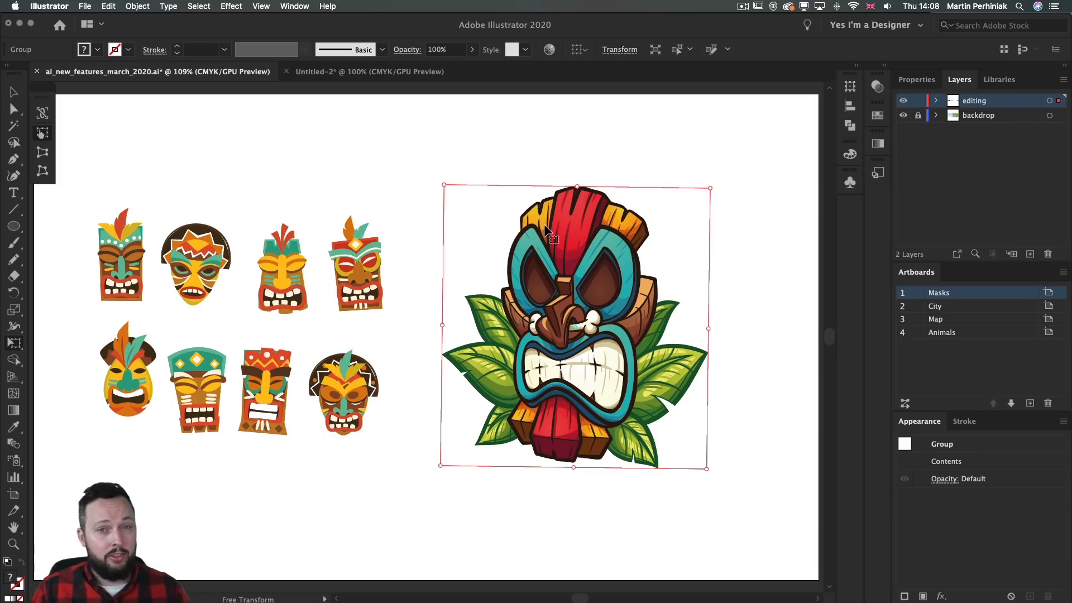
Switch to the Free Transform tool (E) to rotate the large tiki mask.
key(e)
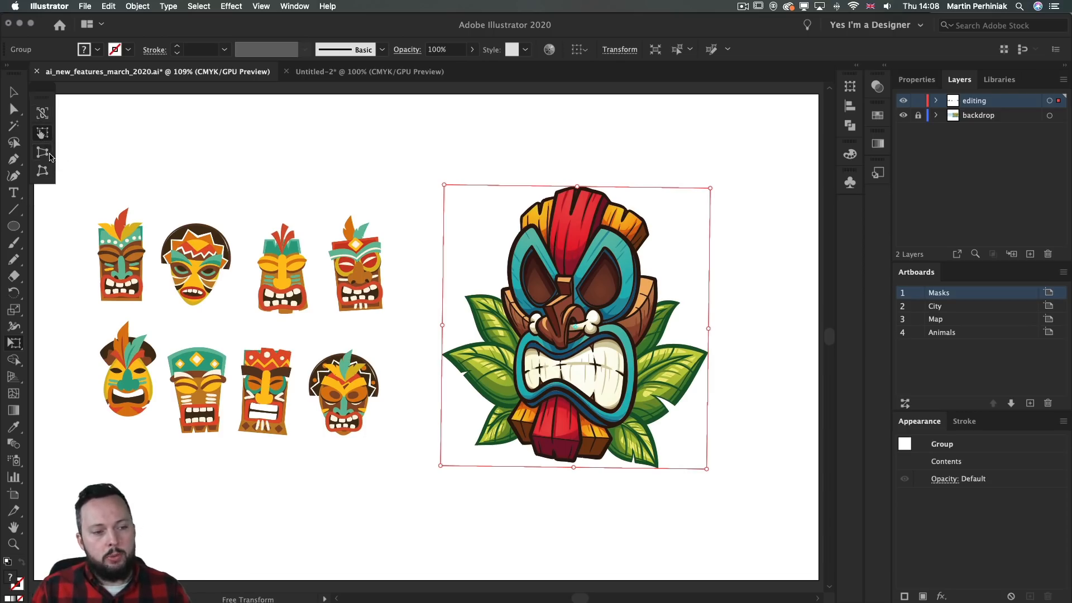
mouse_move(709, 189)
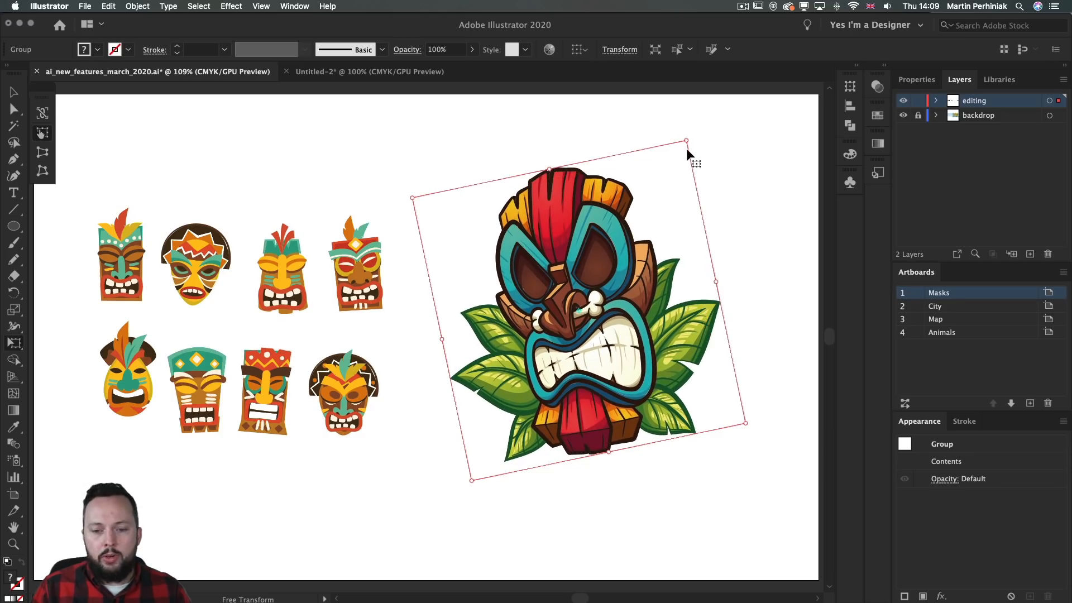
mouse_move(588, 155)
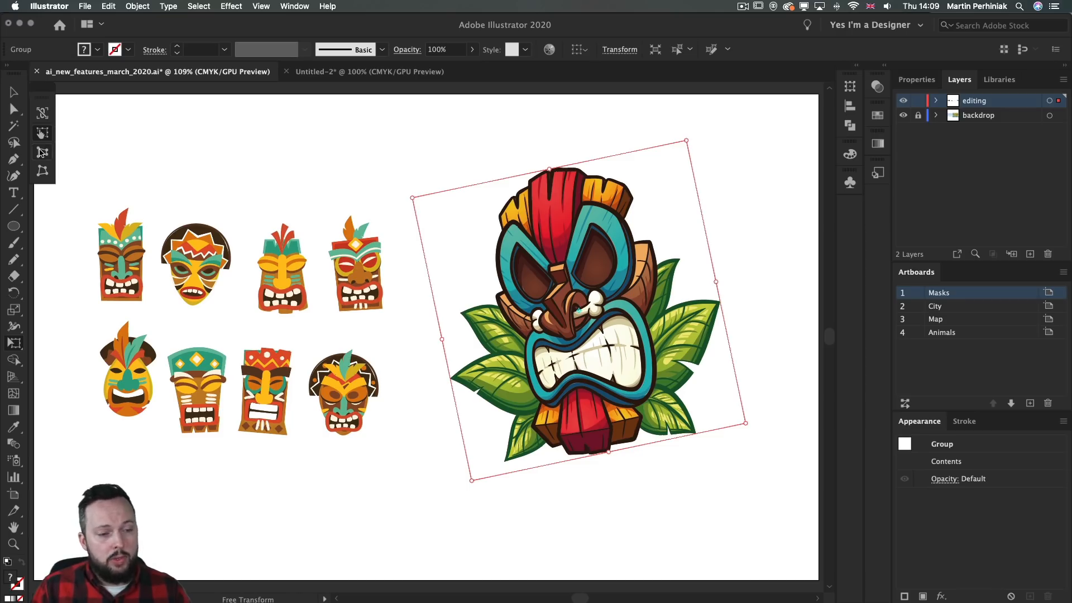
mouse_move(41, 172)
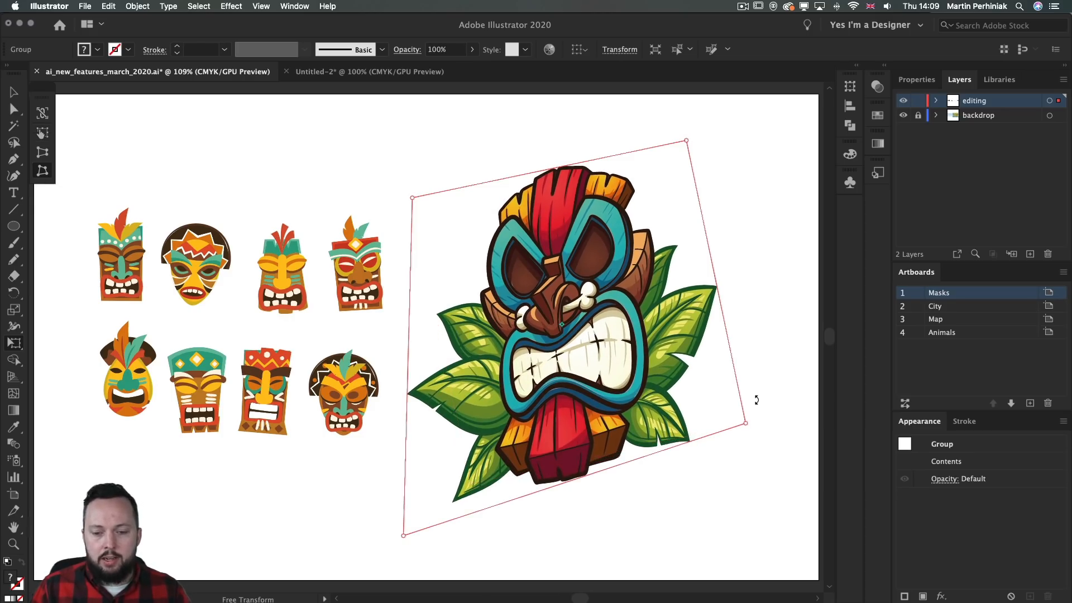
Perspective-distort the tiki mask into a trapezoid, narrow at top and wide at bottom.
drag(745, 424, 759, 510)
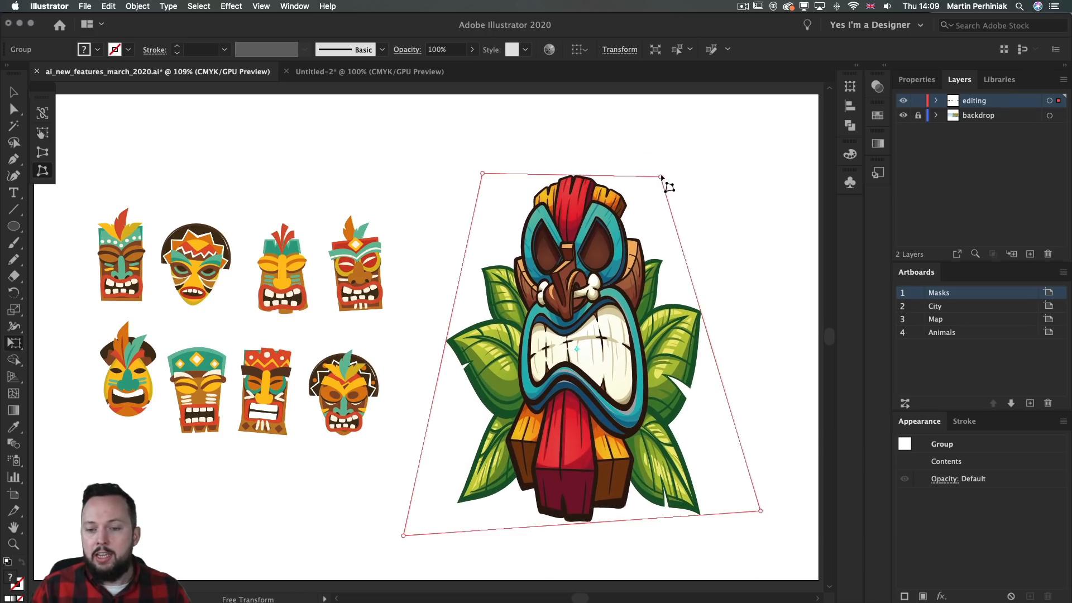
drag(660, 177, 669, 159)
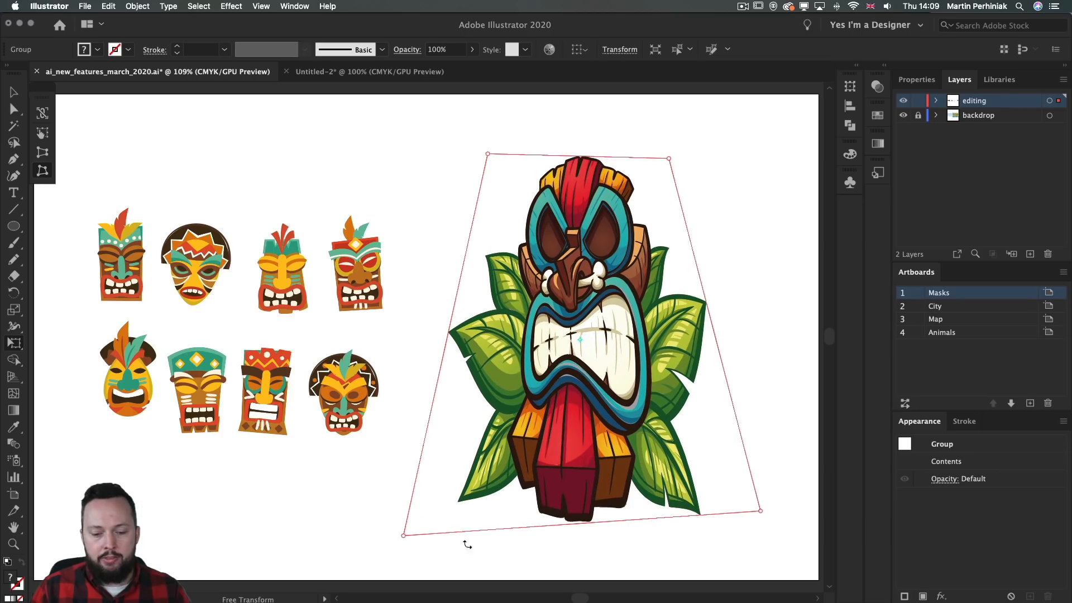
drag(760, 510, 763, 513)
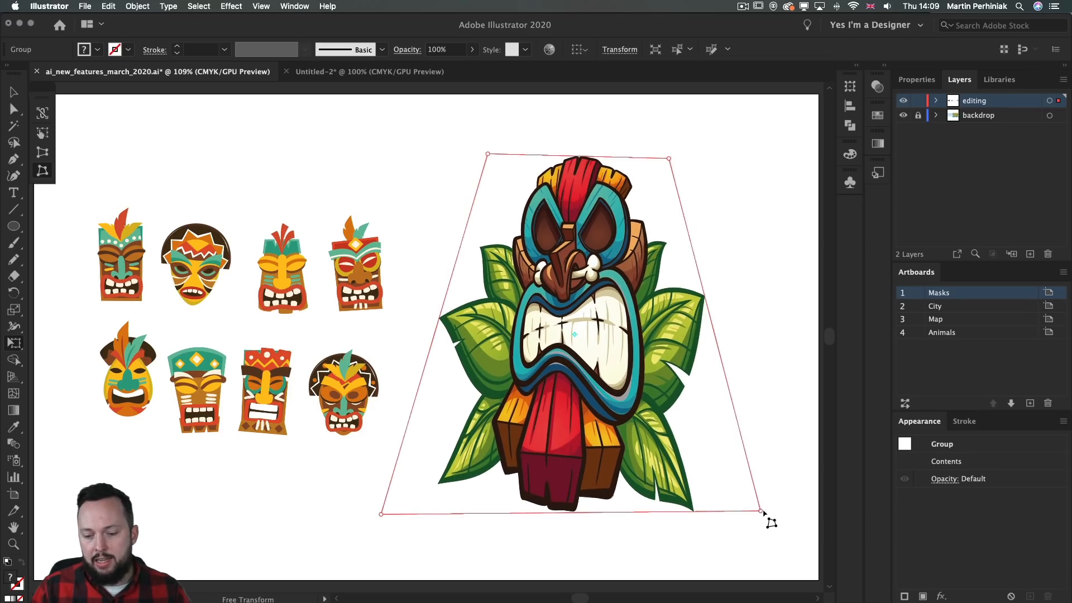
drag(760, 511, 803, 509)
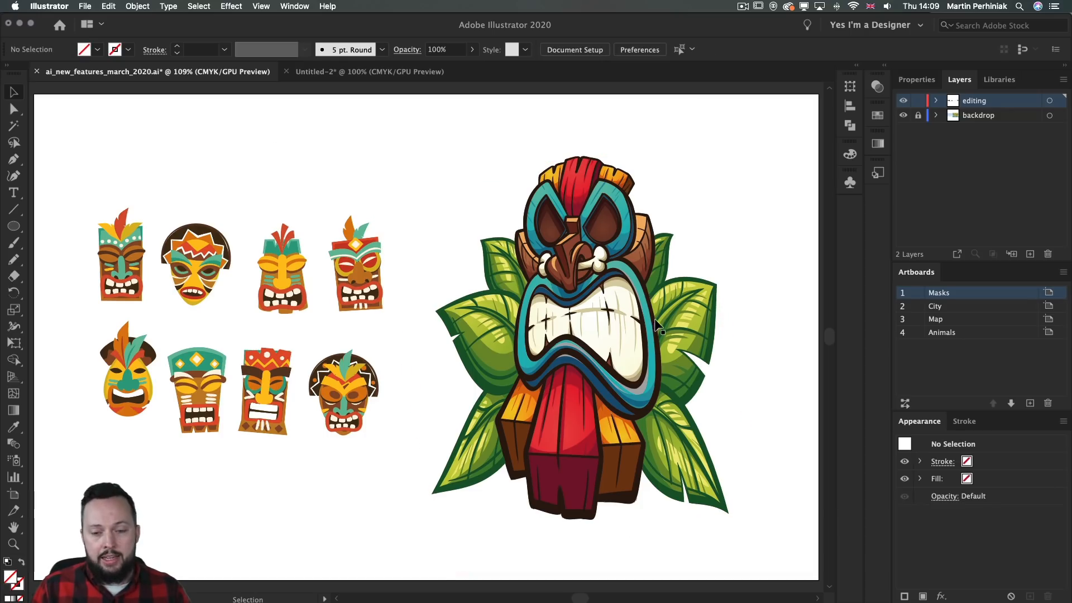
click(579, 301)
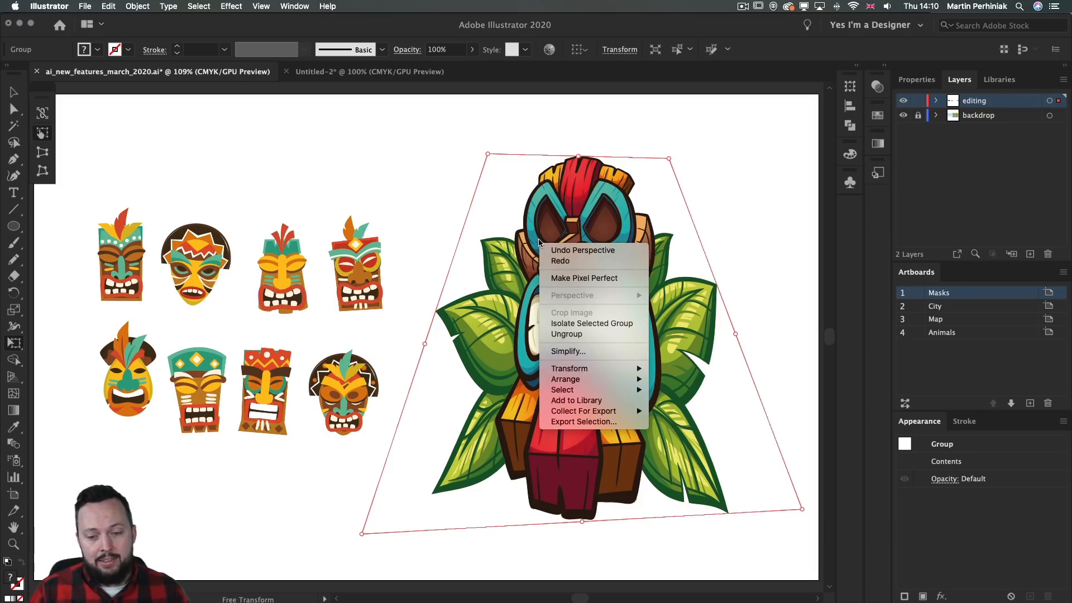
mouse_move(569, 368)
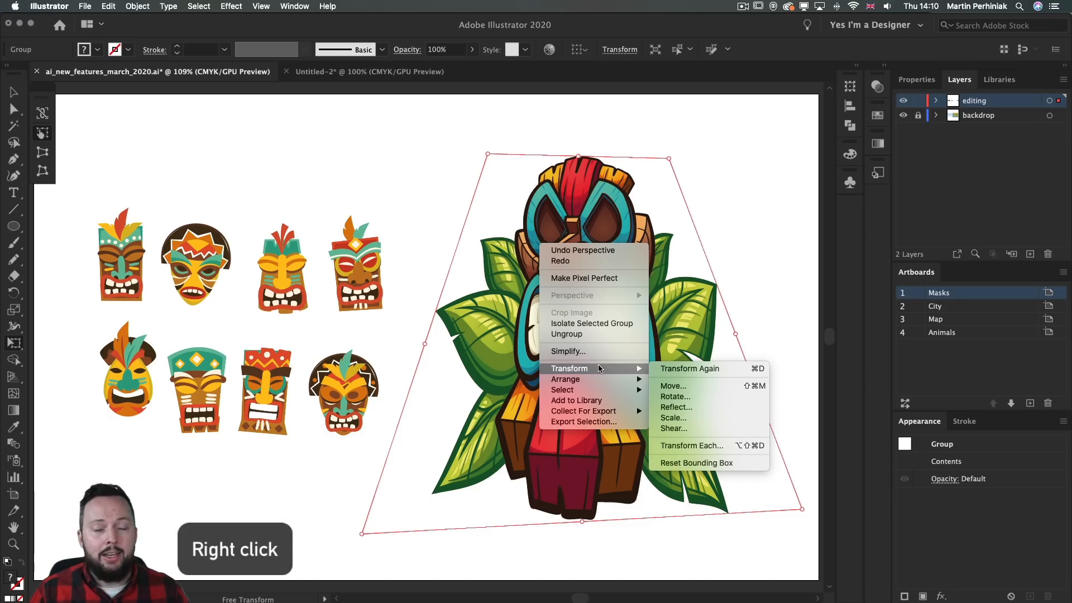
mouse_move(696, 462)
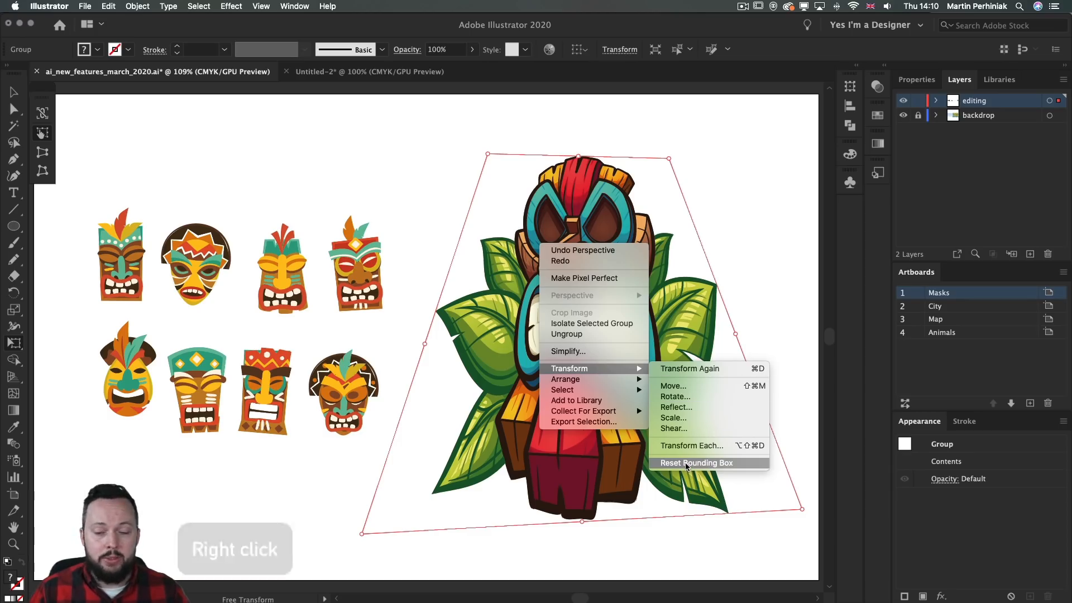
Reset the distorted mask's bounding box to fit its new shape.
click(696, 462)
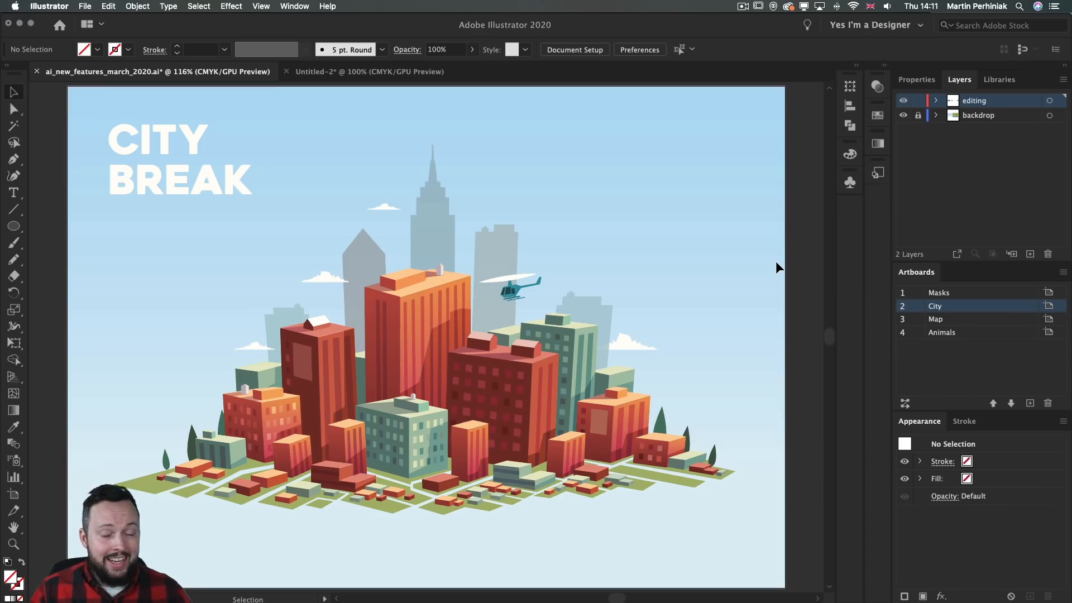
mouse_move(136, 210)
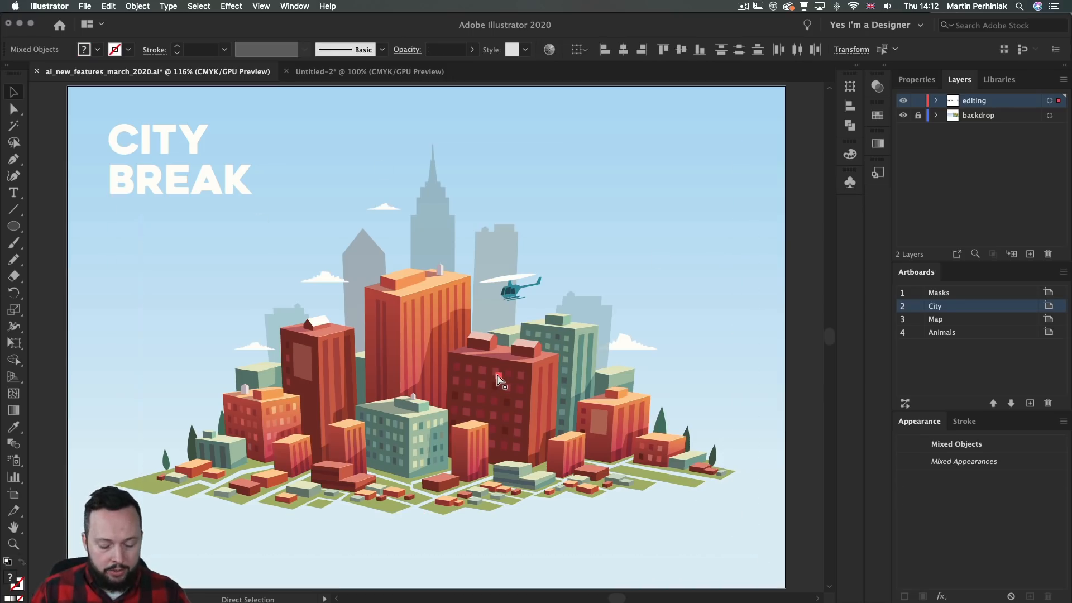
Select the city artwork and squash the orange tower's height down toward the skyline.
key(Cmd+Y)
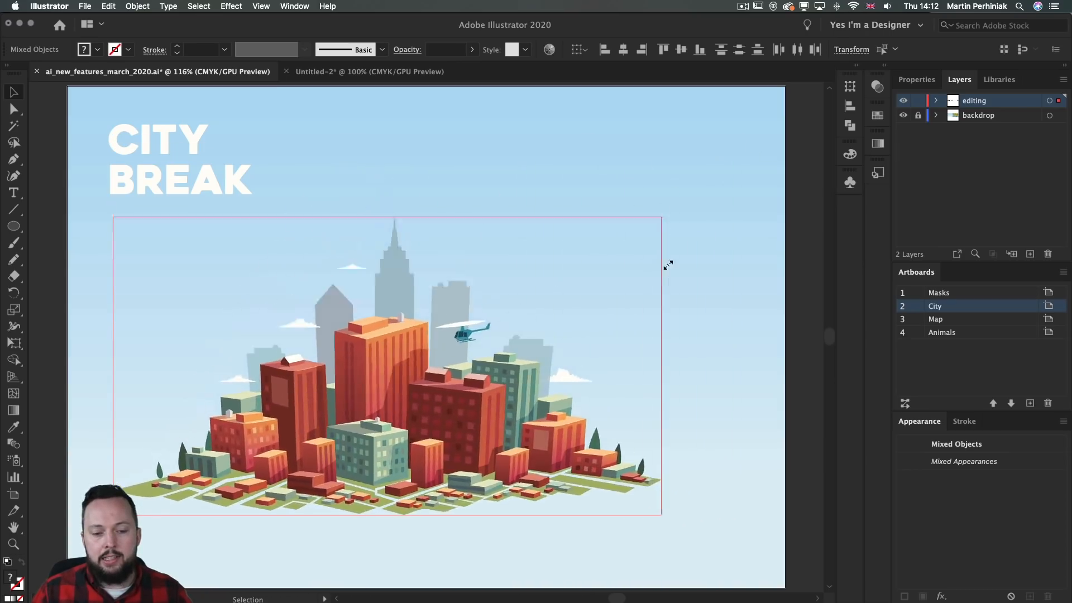
drag(667, 265, 719, 230)
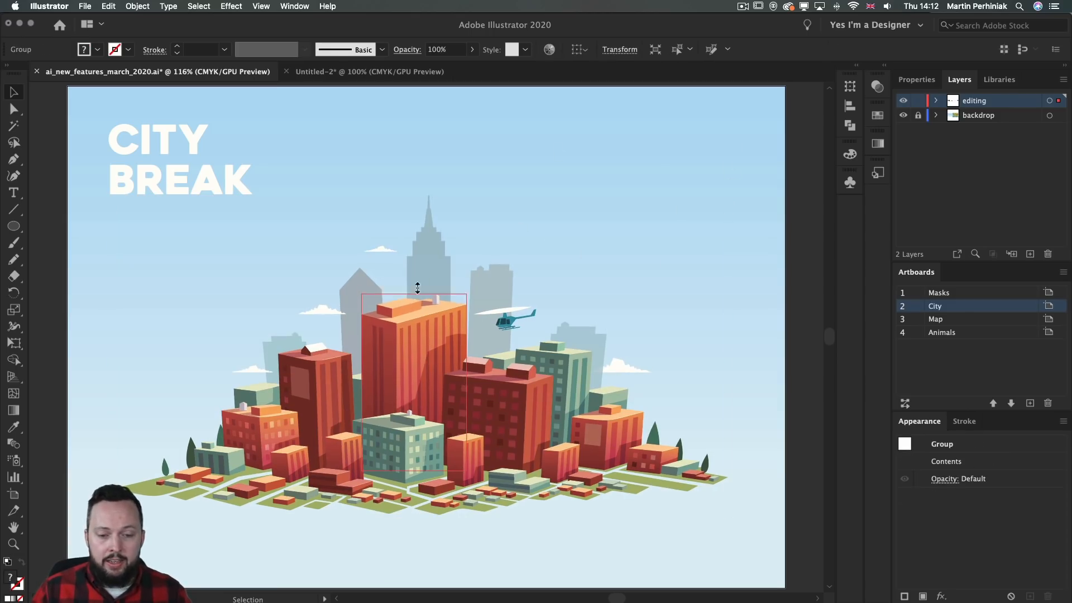
drag(417, 288, 428, 136)
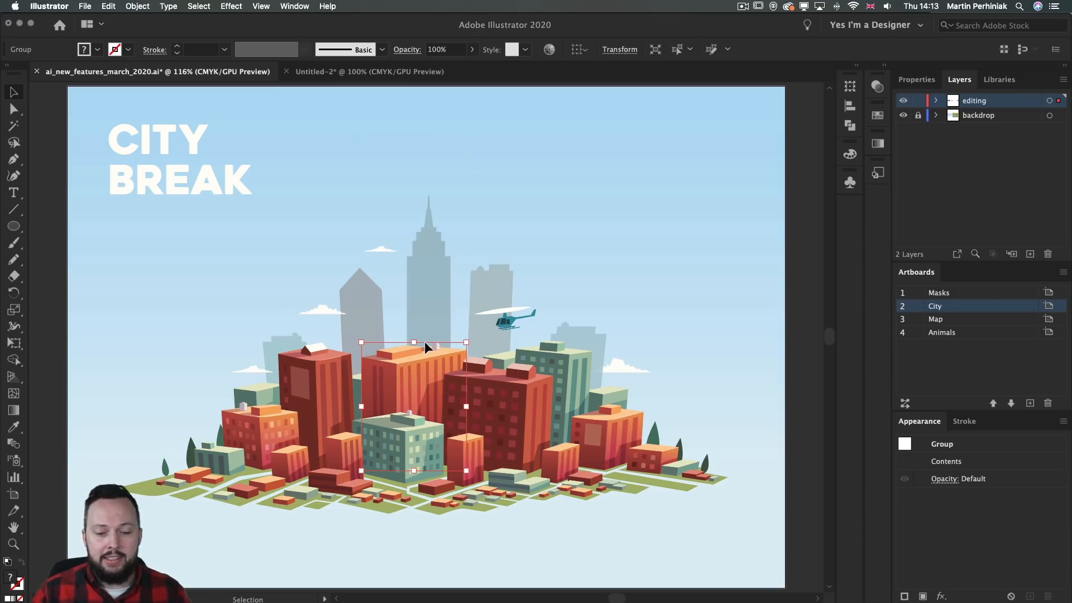
drag(413, 342, 421, 154)
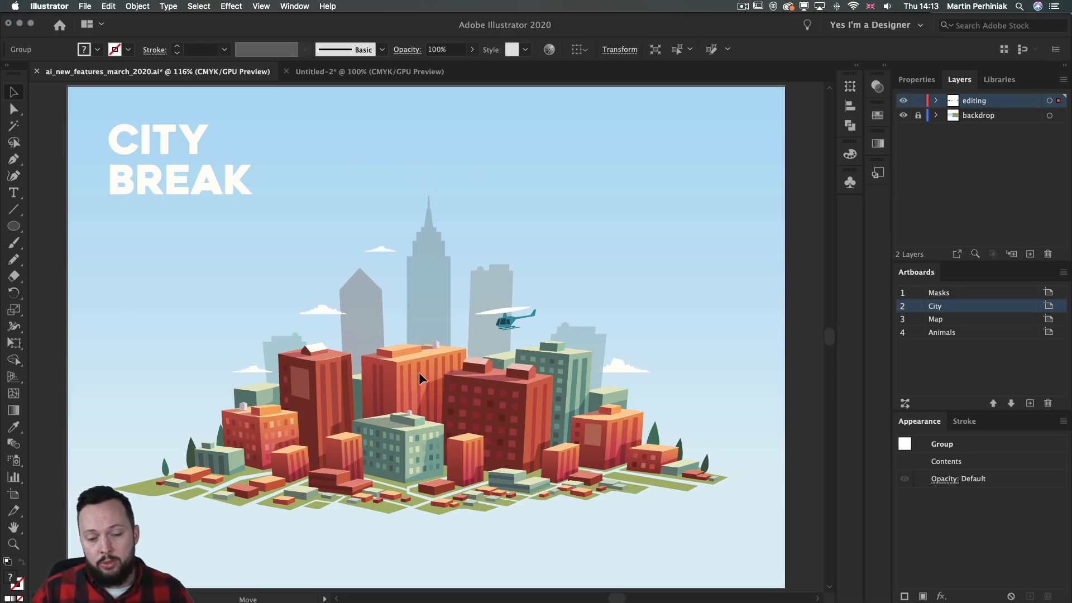
drag(417, 380, 413, 236)
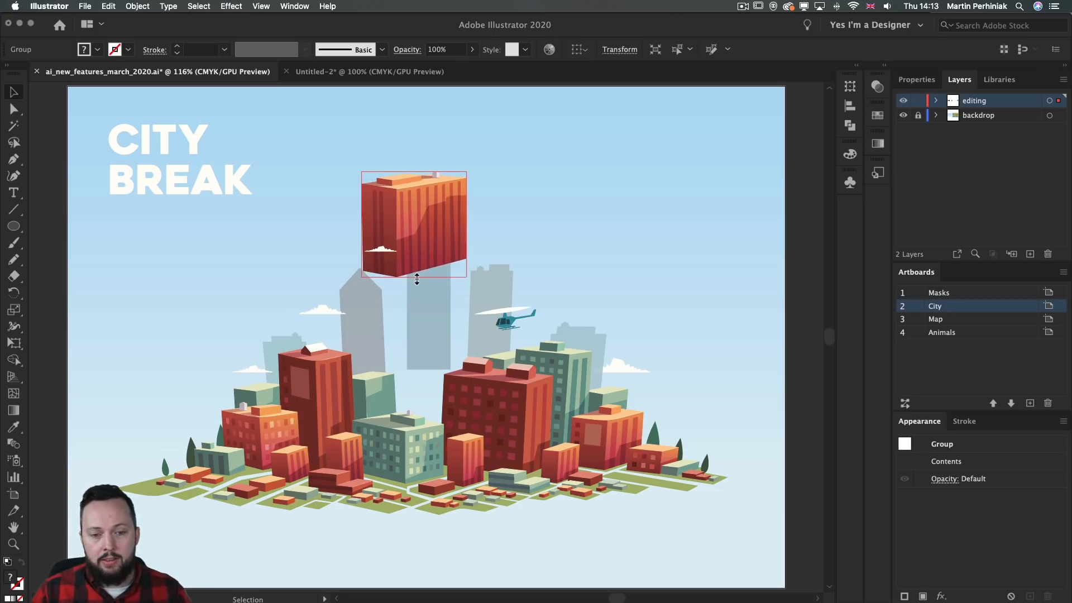
Isolate the tower group and pull its lower edge down into a tall skyscraper.
click(413, 225)
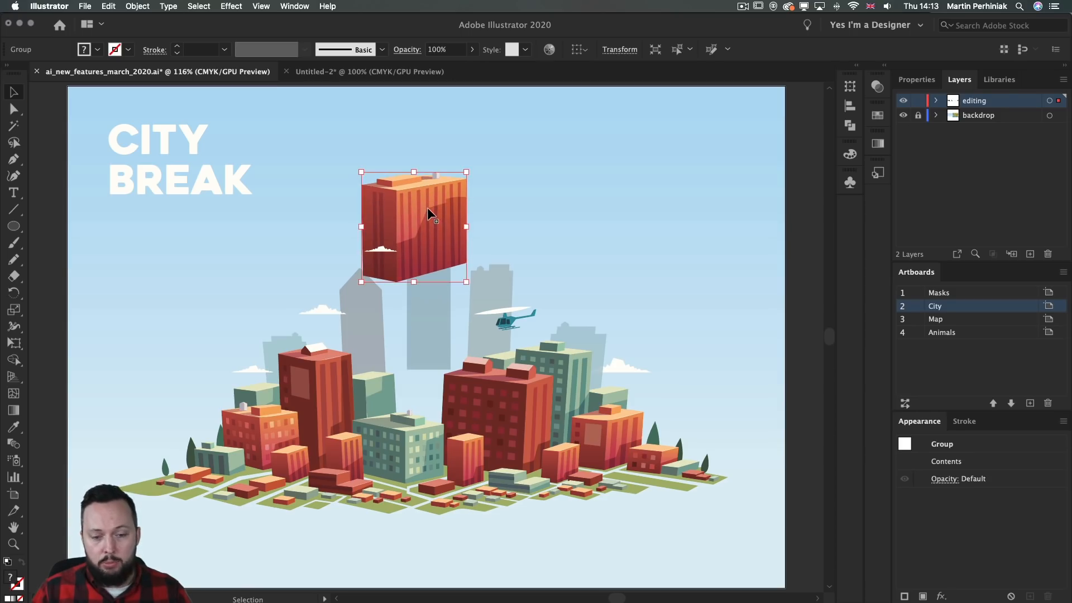
double_click(412, 226)
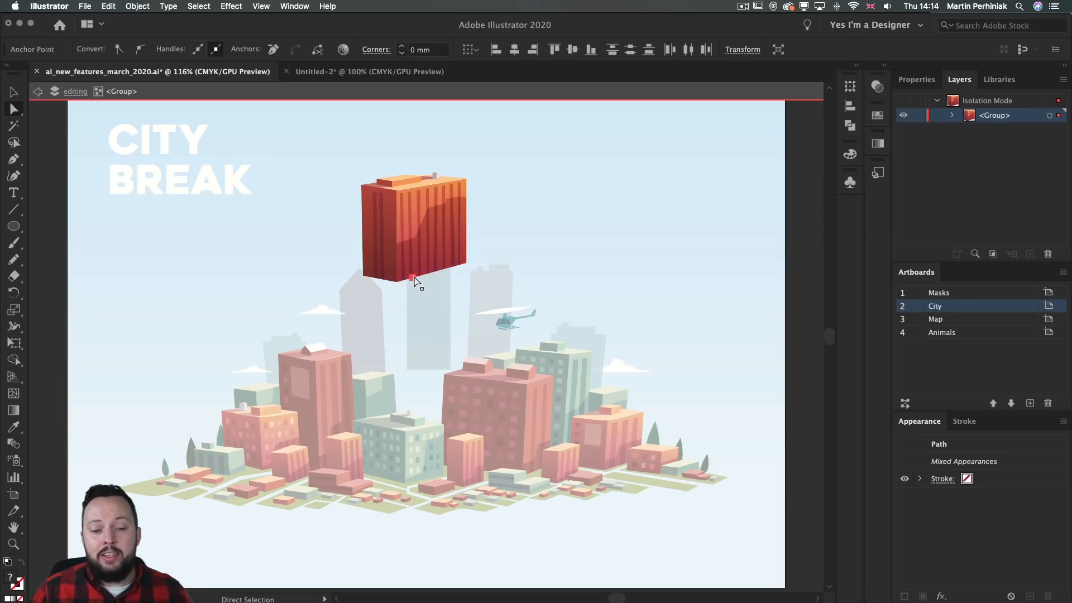
drag(413, 280, 280, 311)
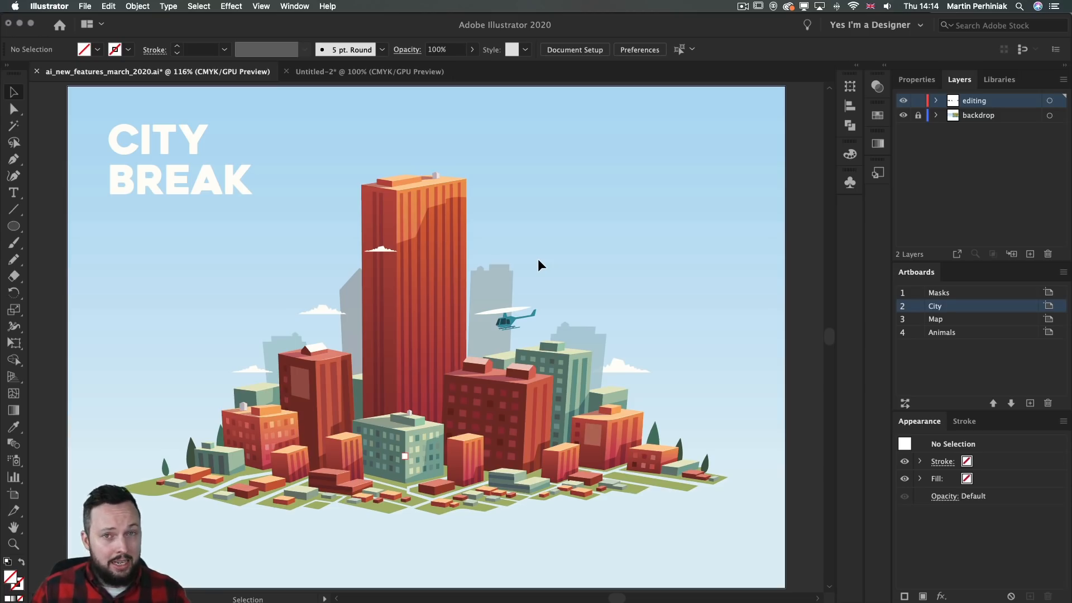
mouse_move(537, 261)
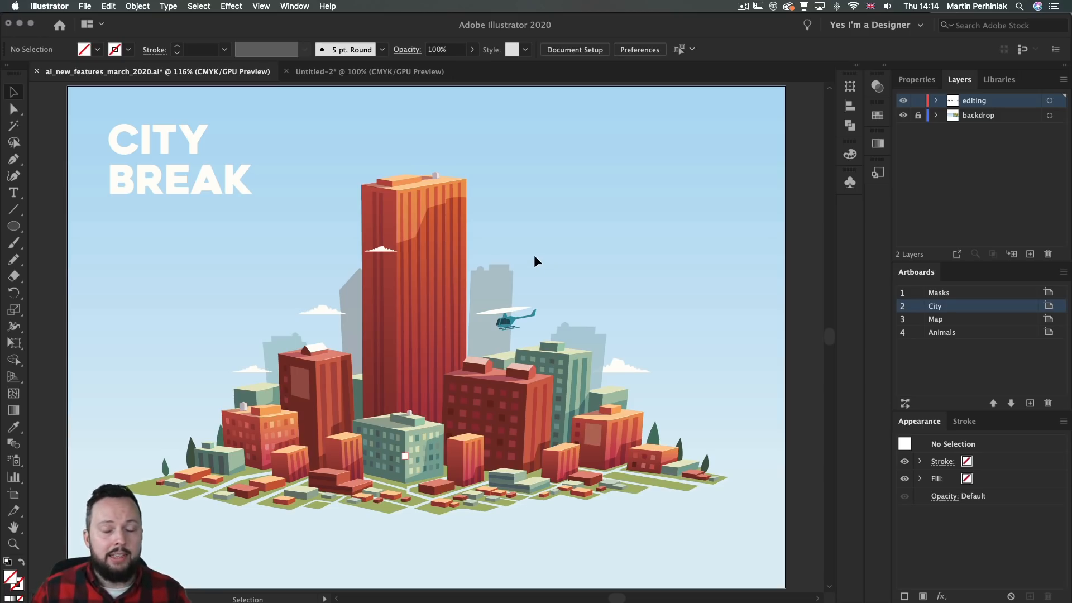
click(260, 6)
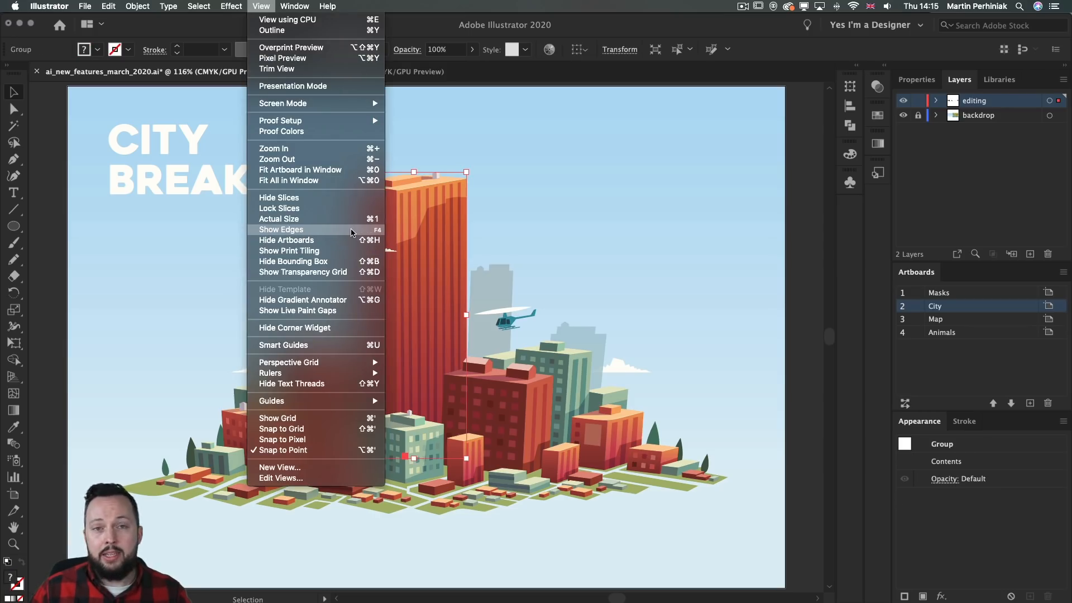
mouse_move(375, 234)
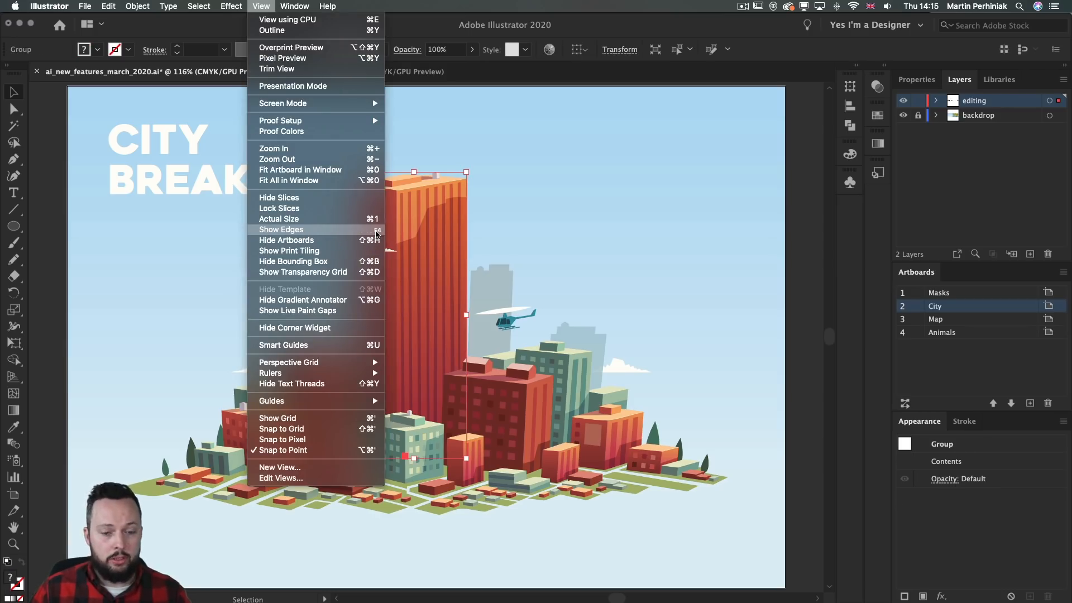
click(281, 229)
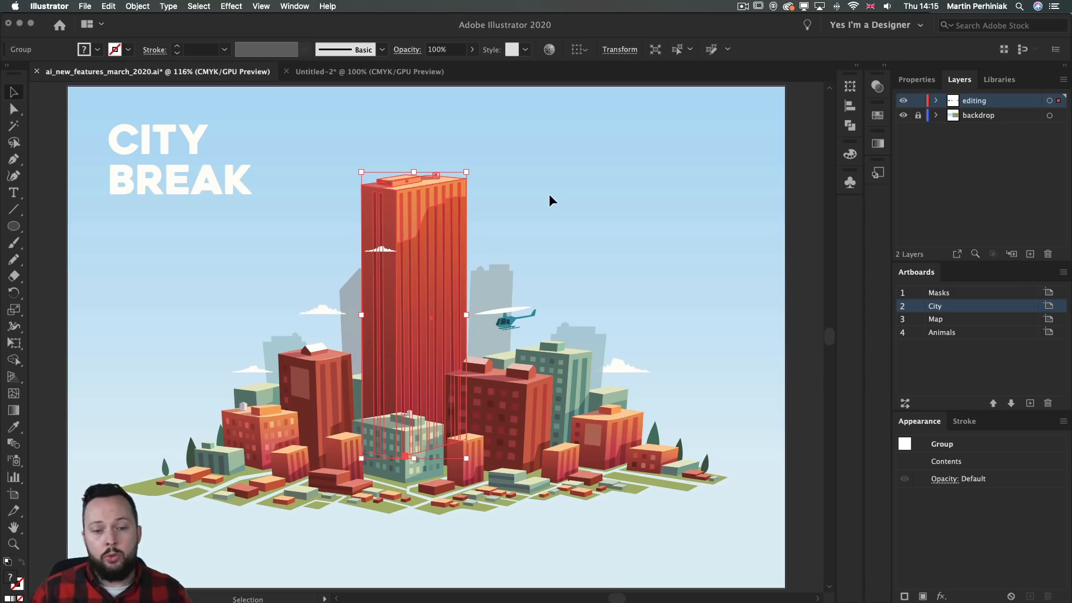
key(F4)
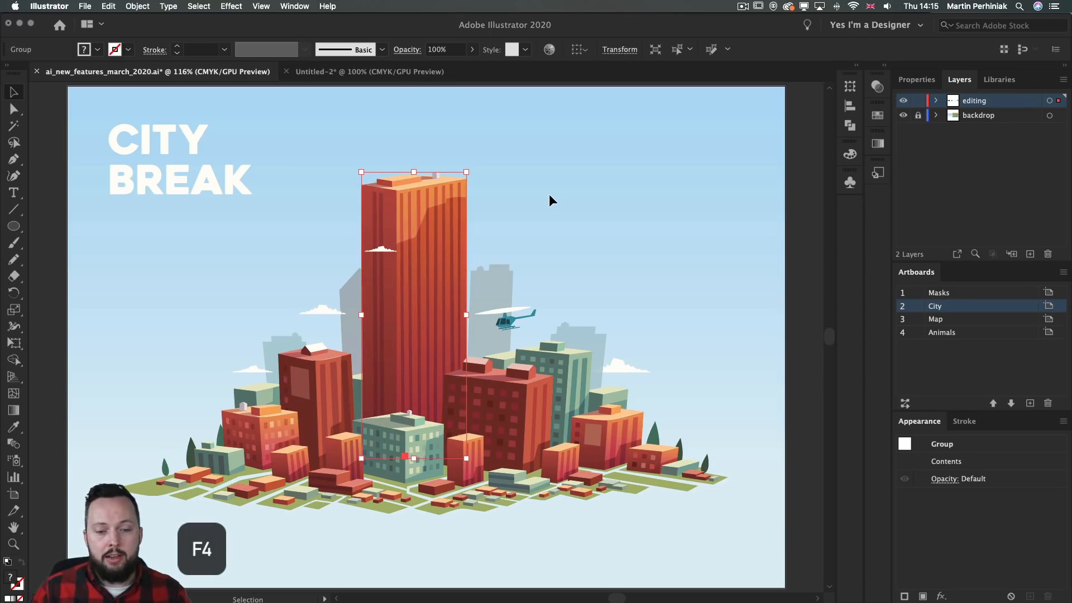
mouse_move(543, 230)
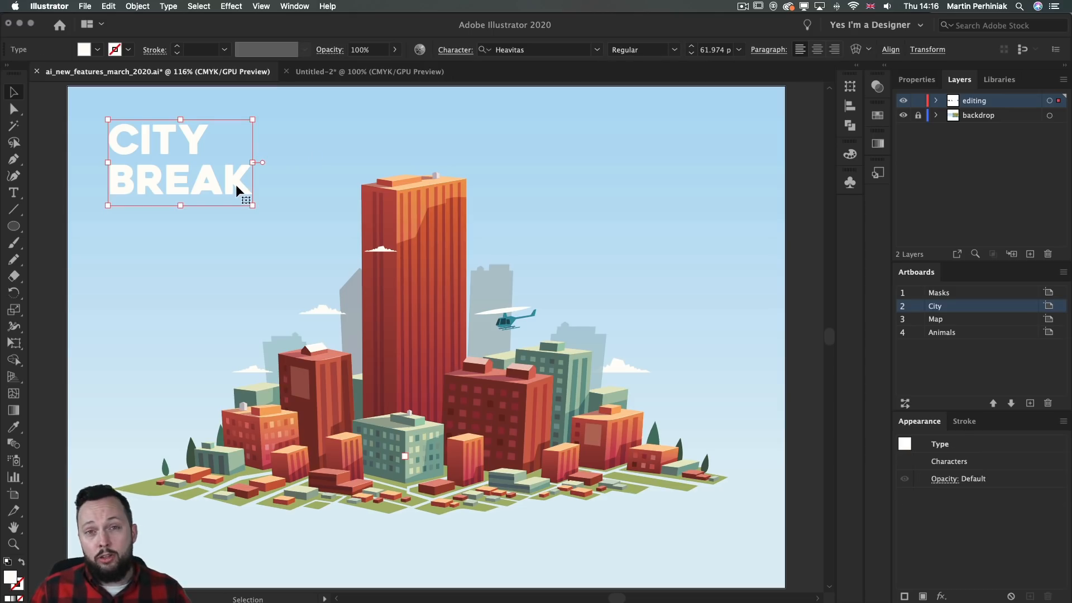
mouse_move(169, 190)
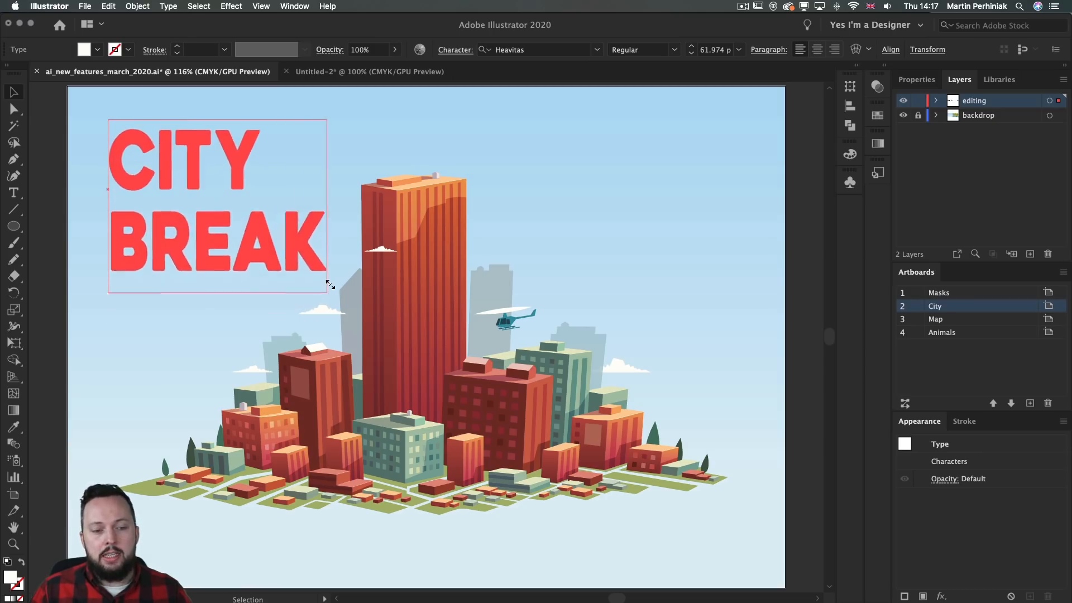
Scale up the CITY BREAK headline and move to the World Tour map artboard.
drag(329, 290, 300, 270)
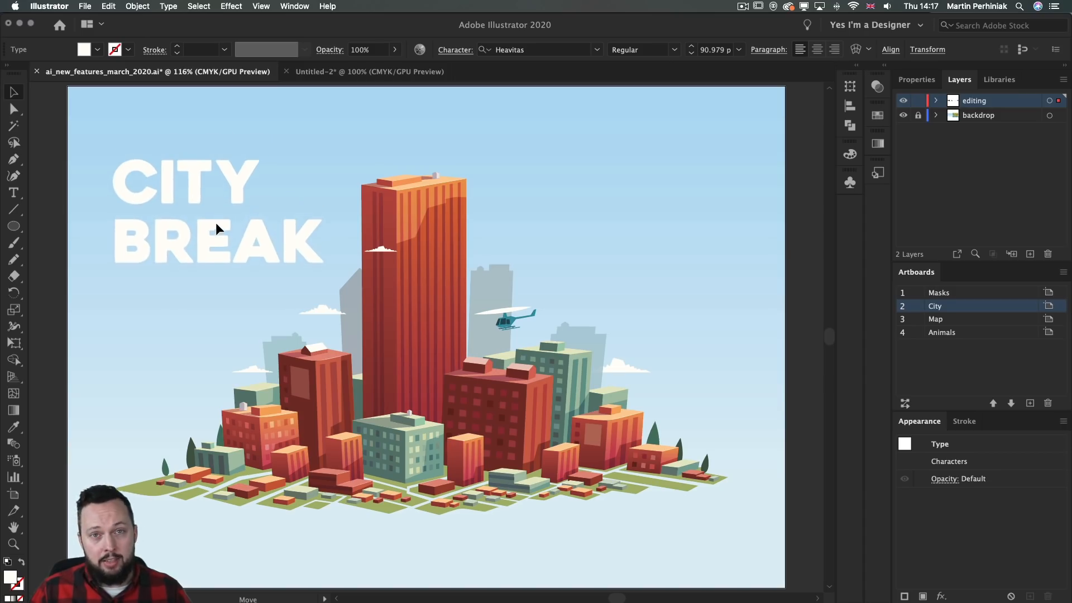
click(935, 318)
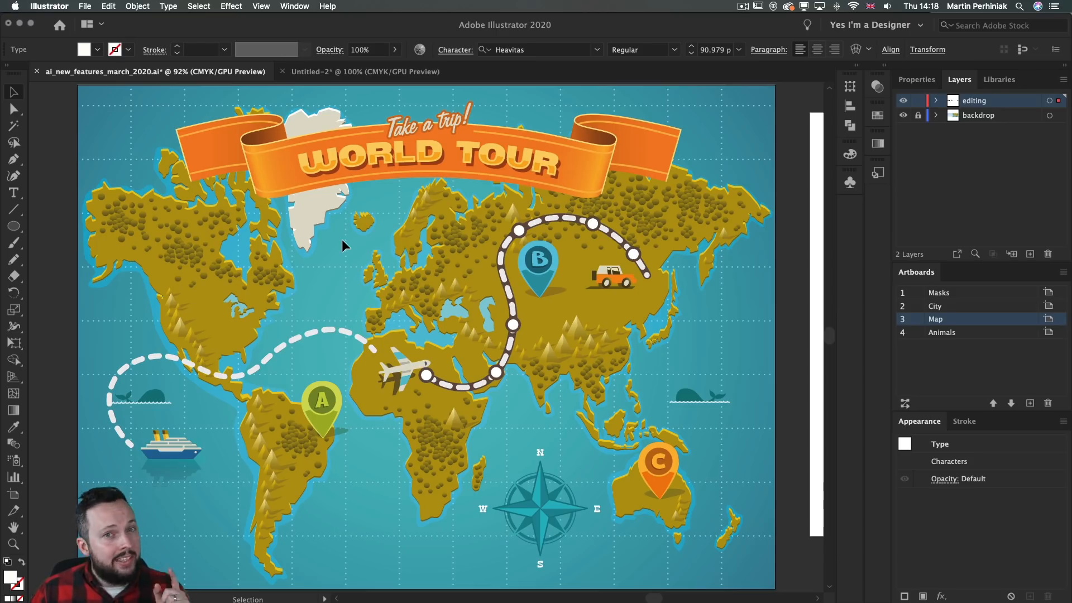
mouse_move(328, 239)
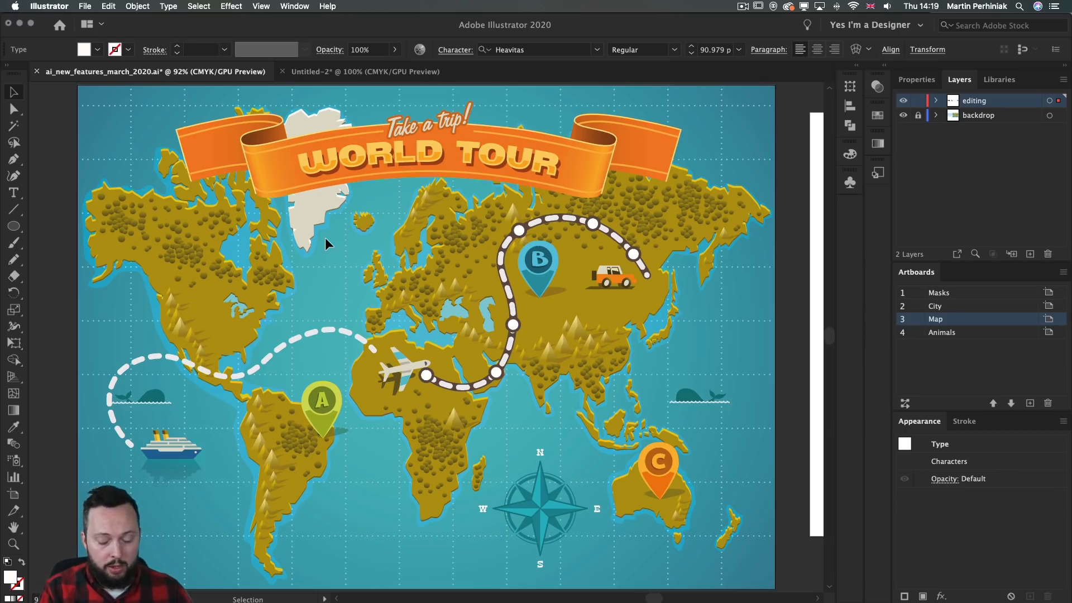
Bend the dashed Atlantic route into a new curve and show Real-Time Drawing enabled in Performance preferences.
click(48, 6)
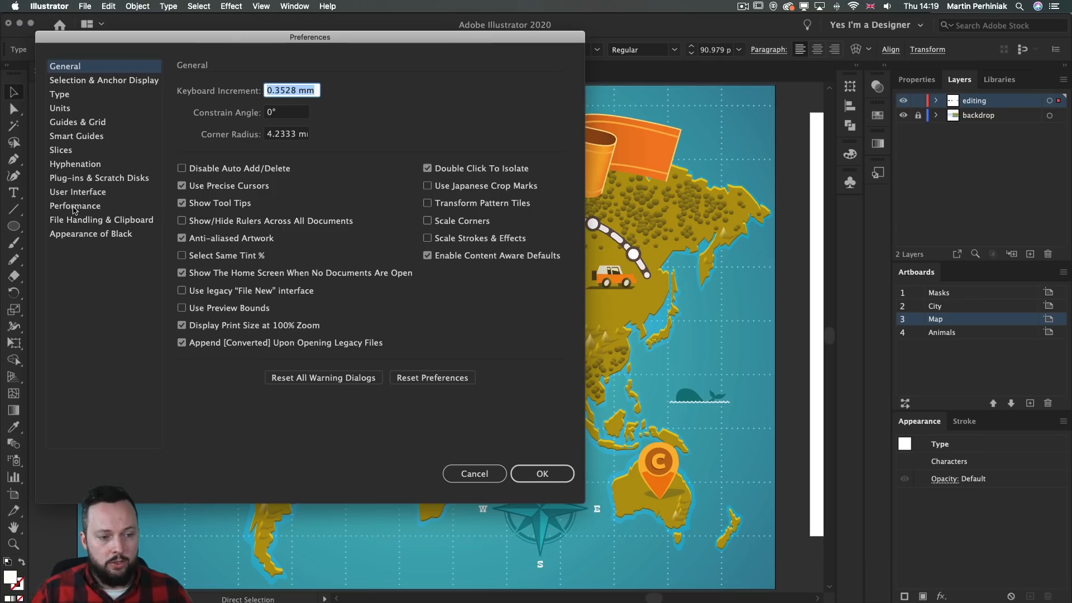
click(75, 205)
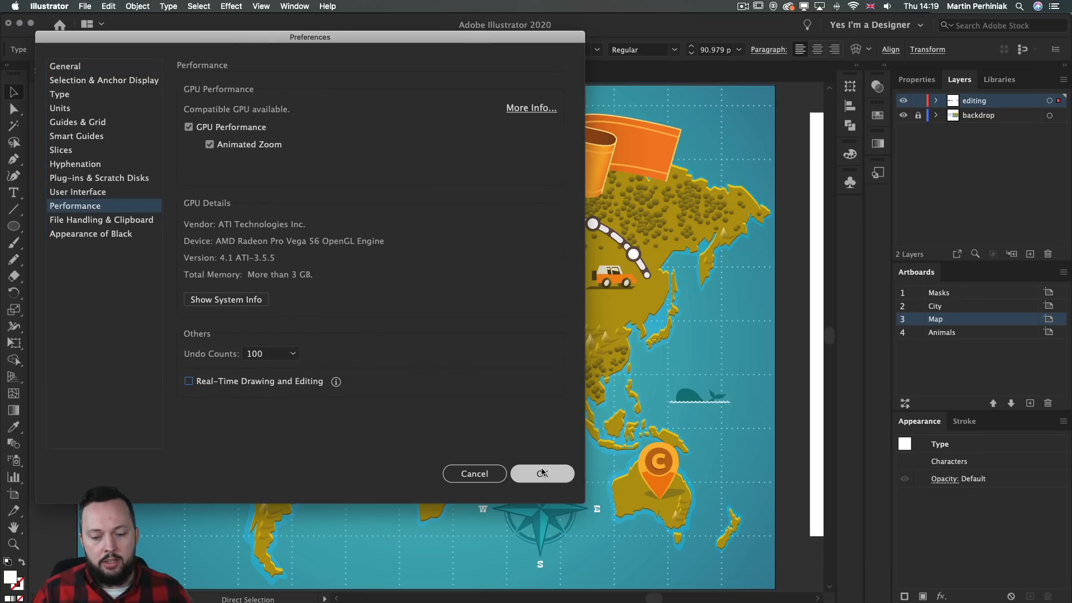
click(542, 473)
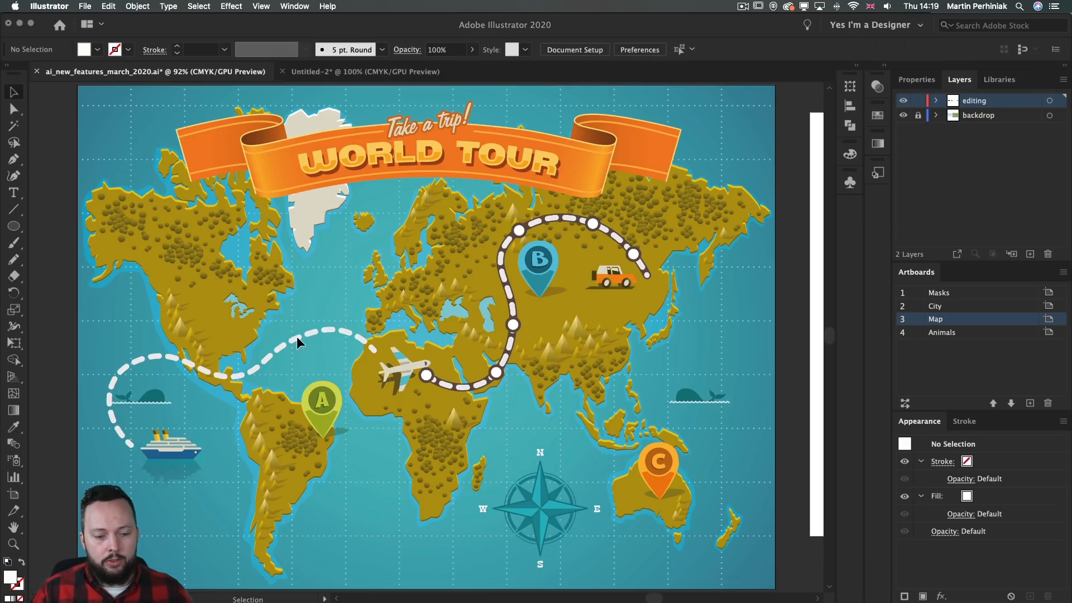
click(297, 344)
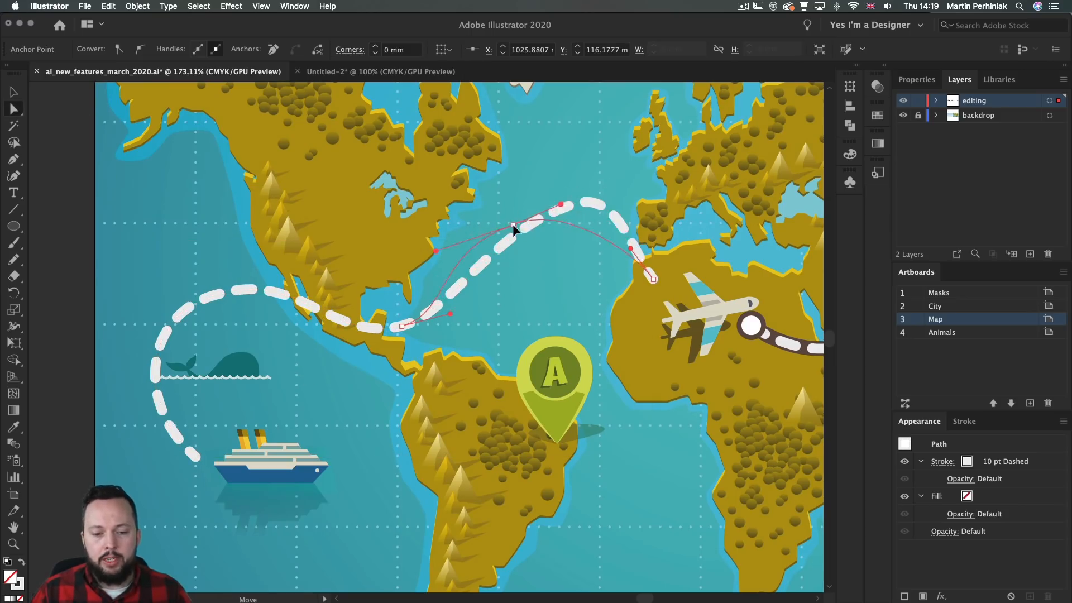
drag(514, 230, 526, 258)
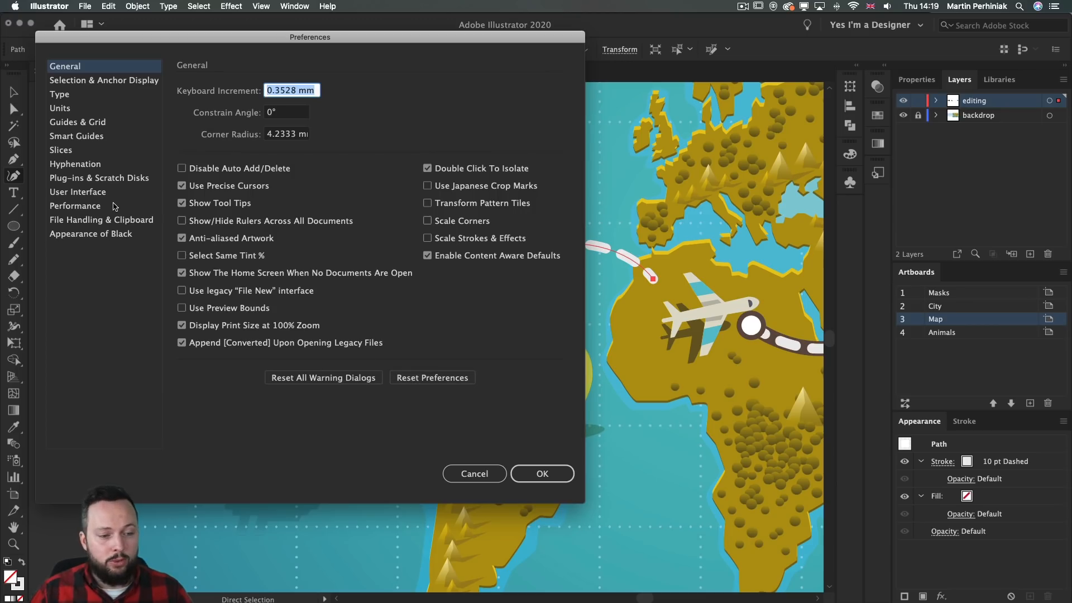
click(75, 205)
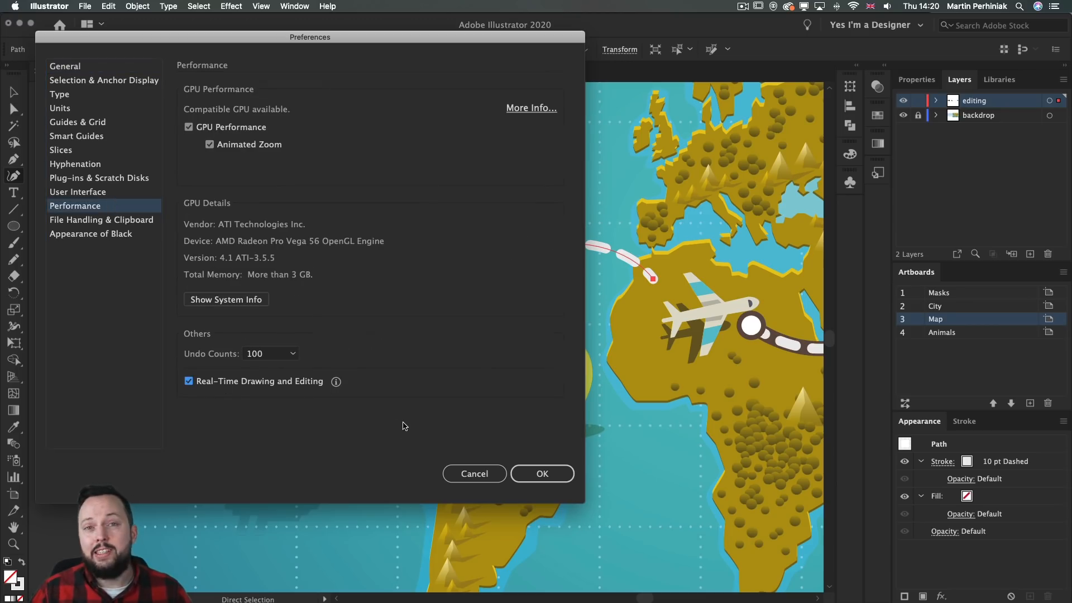
click(542, 474)
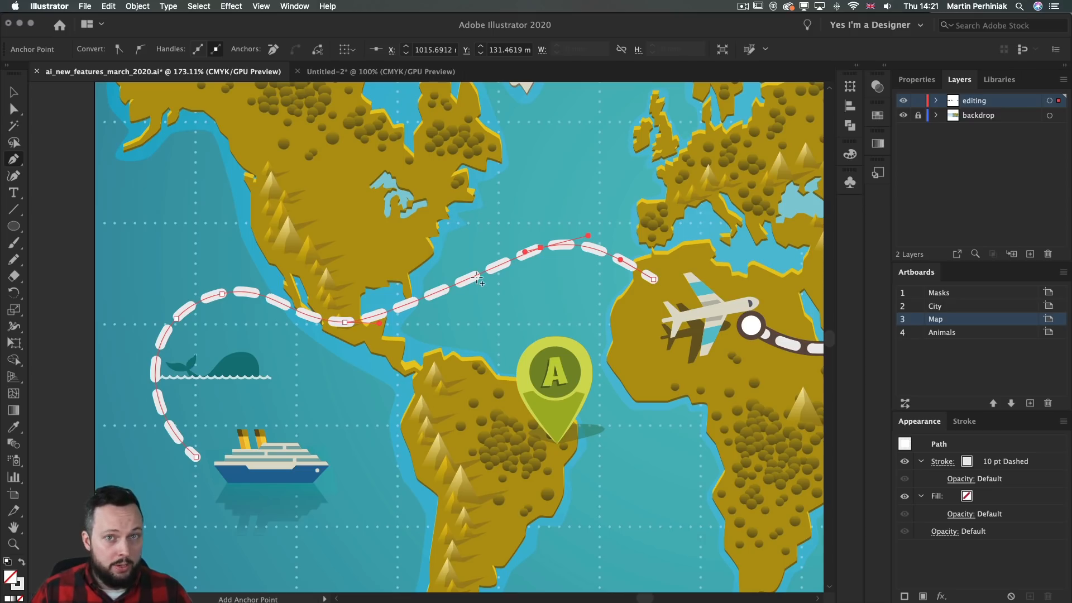
Add an anchor point to the Atlantic route and reshape it into a smooth arc toward Africa.
click(13, 158)
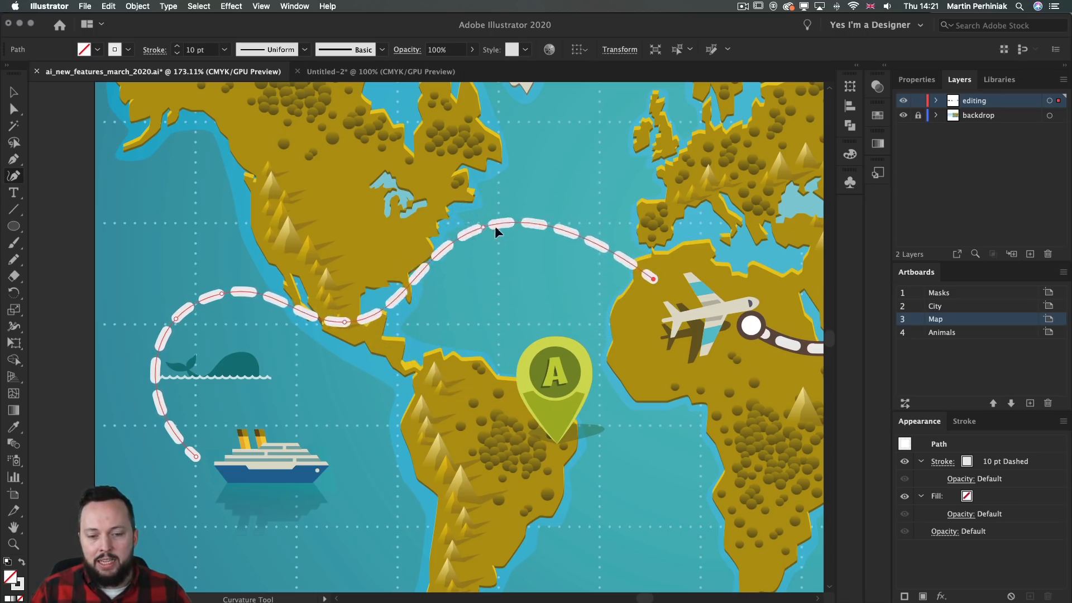
drag(498, 225, 538, 261)
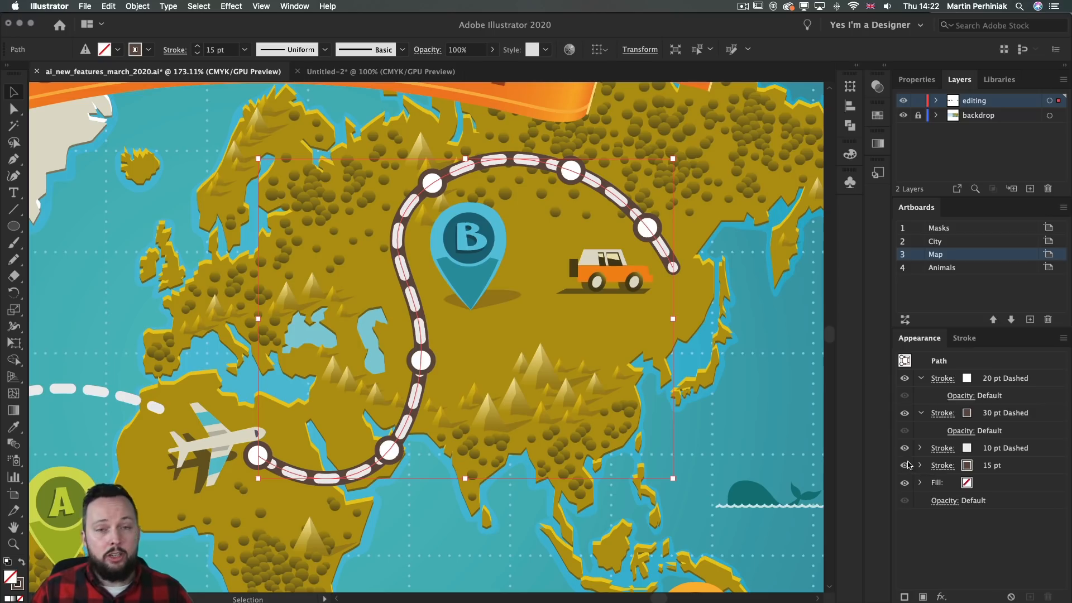
mouse_move(903, 388)
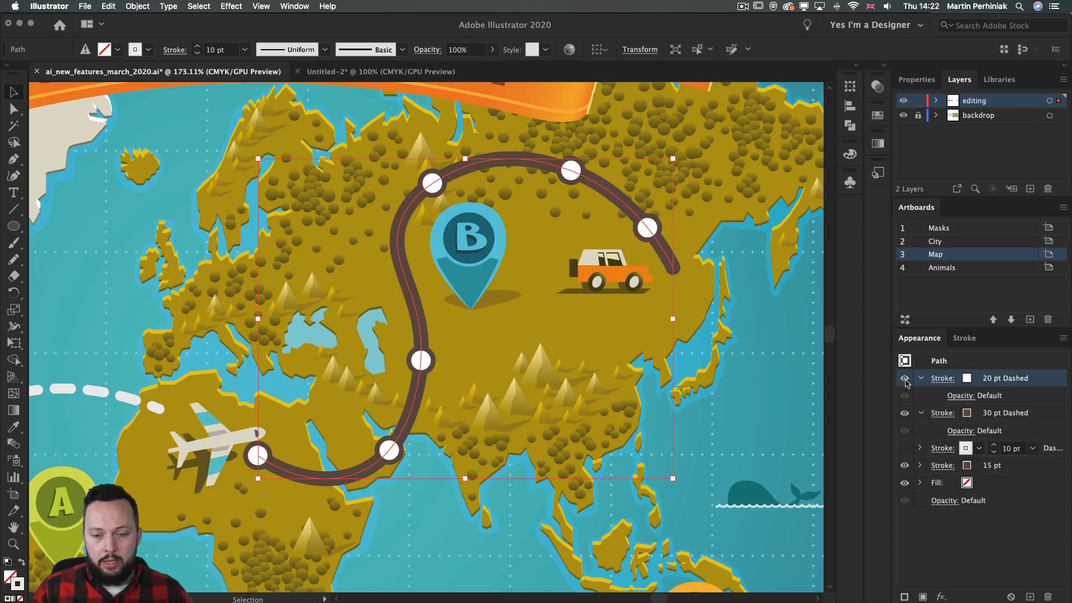
Hide and reveal the route's white circle markers, dashes and brown dots one at a time, restoring all strokes.
click(904, 378)
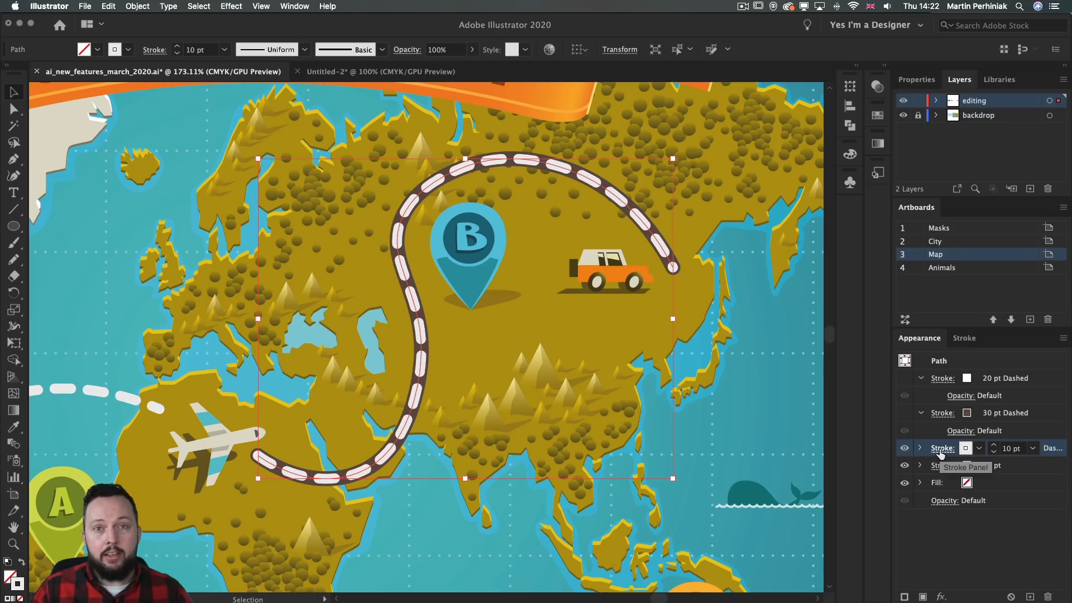
click(942, 447)
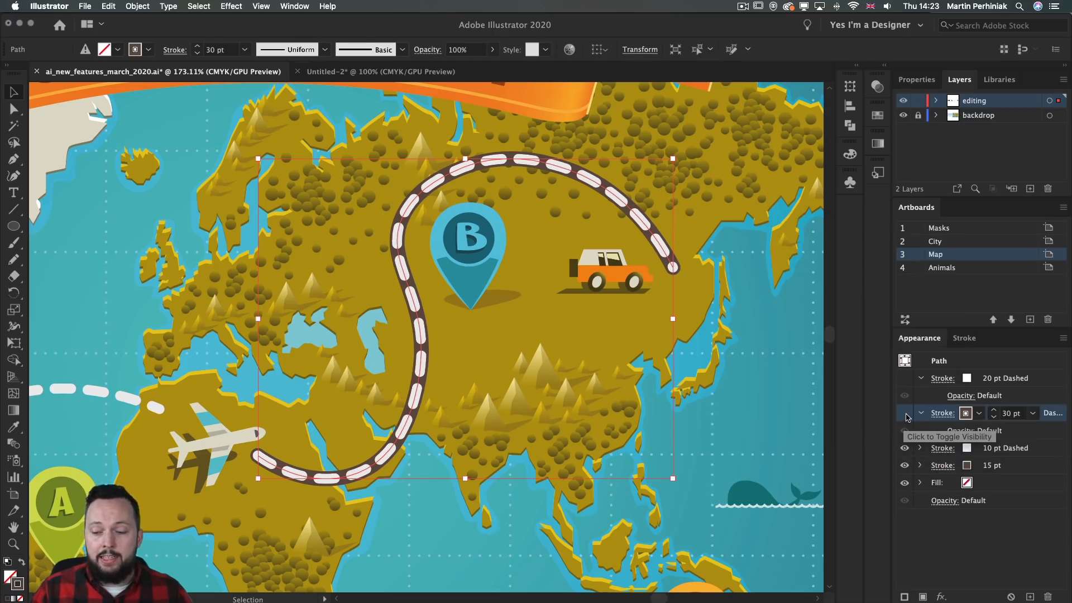
click(904, 414)
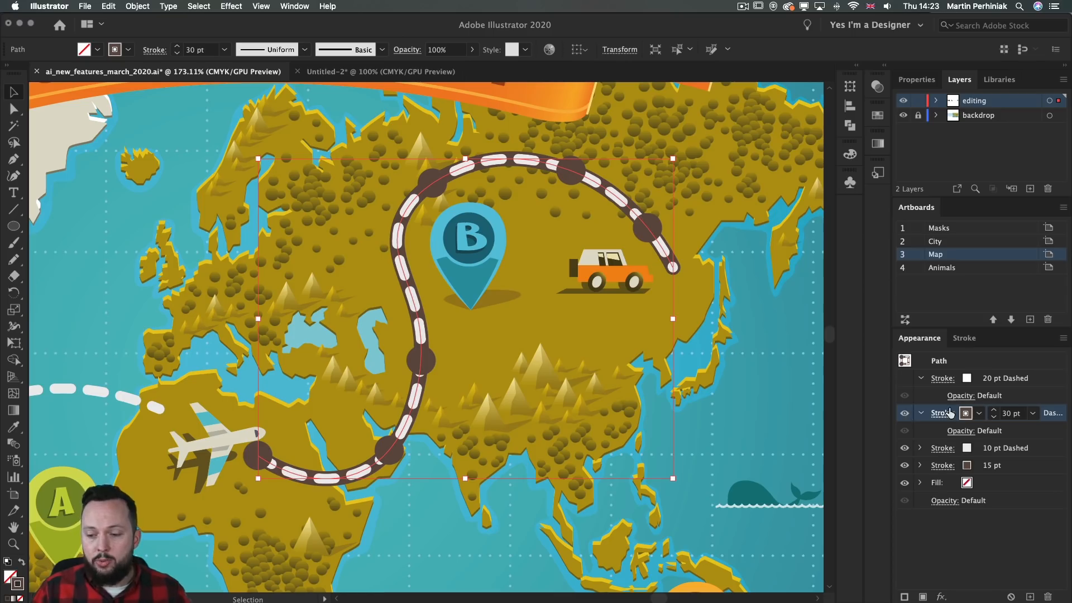
click(942, 412)
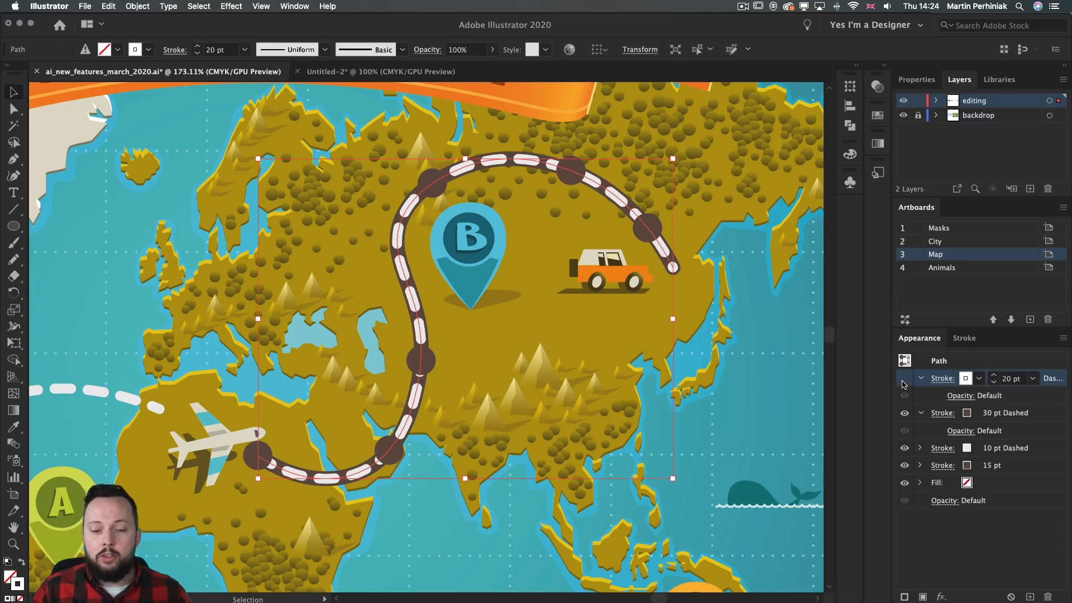
click(903, 378)
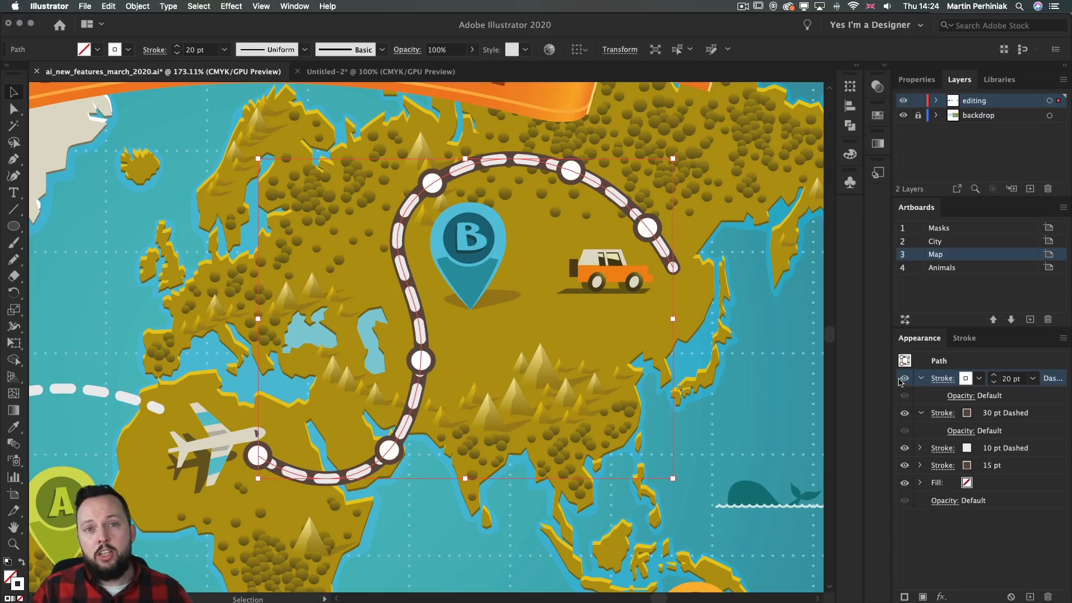
mouse_move(928, 378)
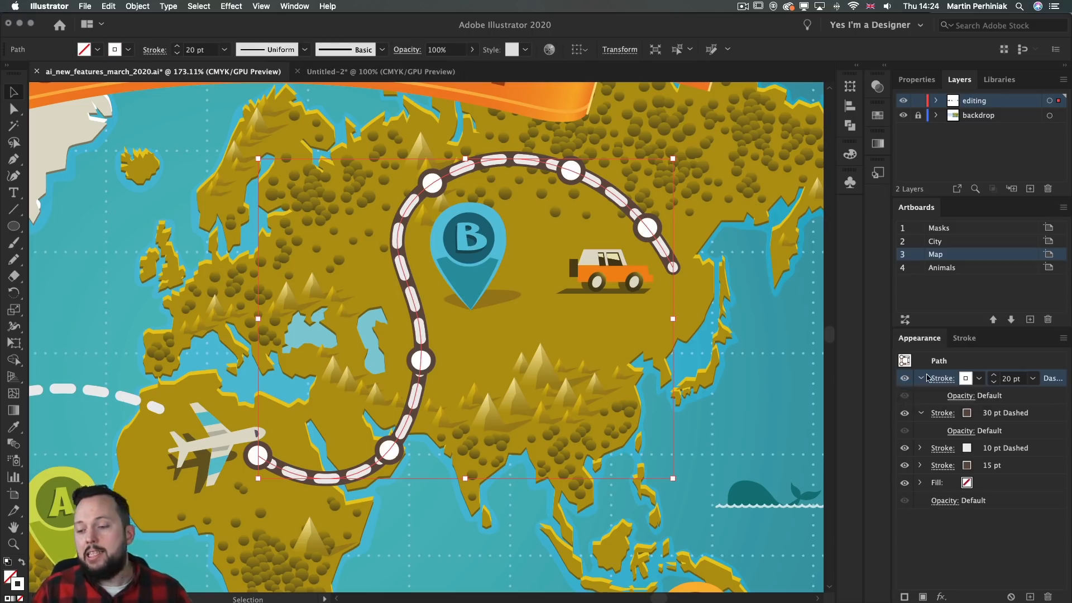
mouse_move(964, 378)
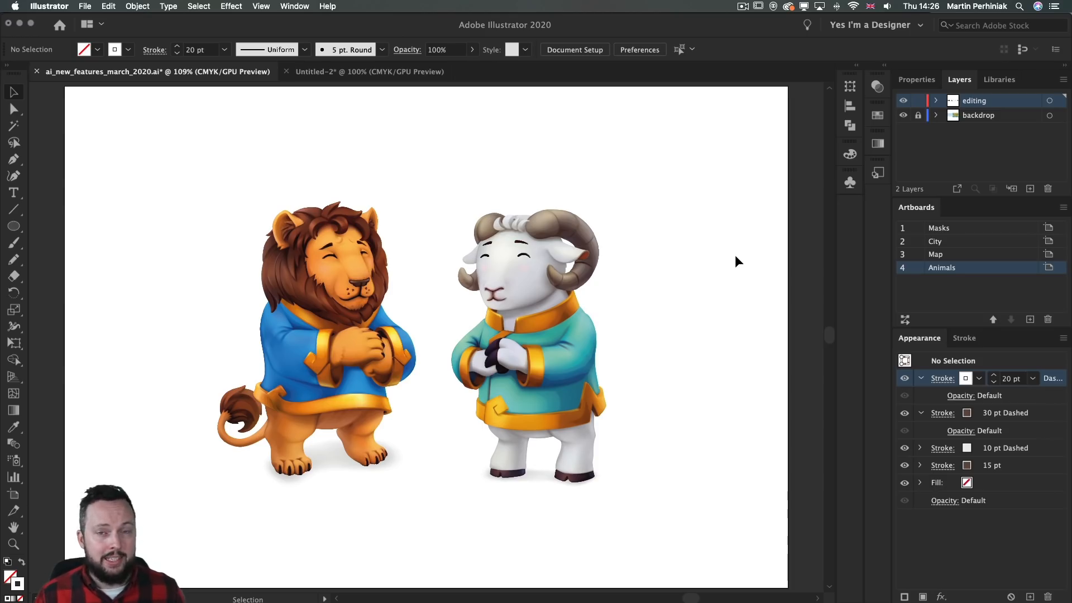
click(638, 49)
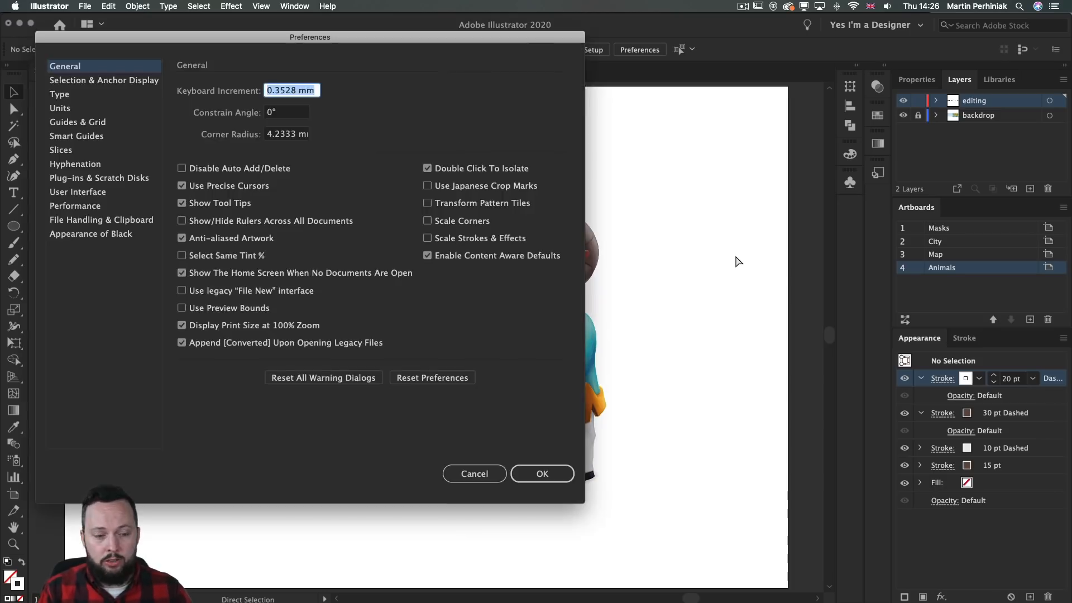
click(74, 205)
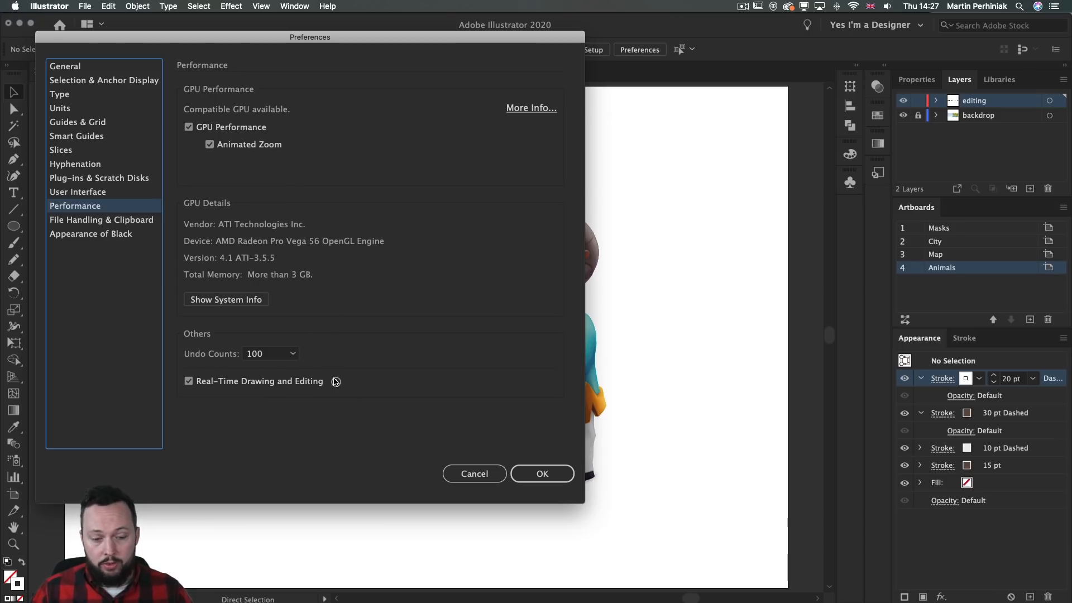
mouse_move(335, 382)
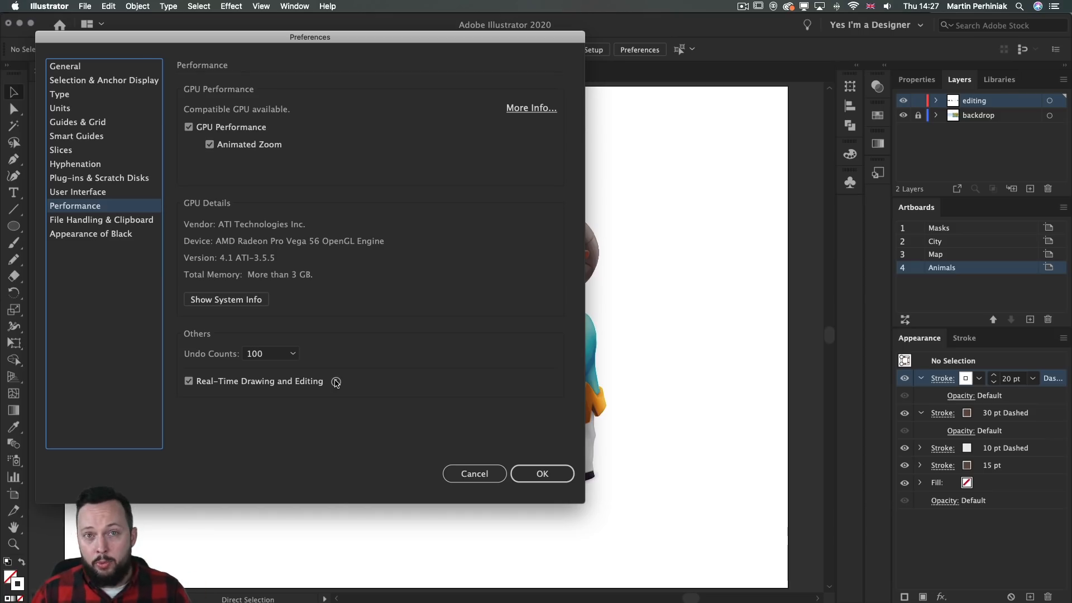
click(541, 474)
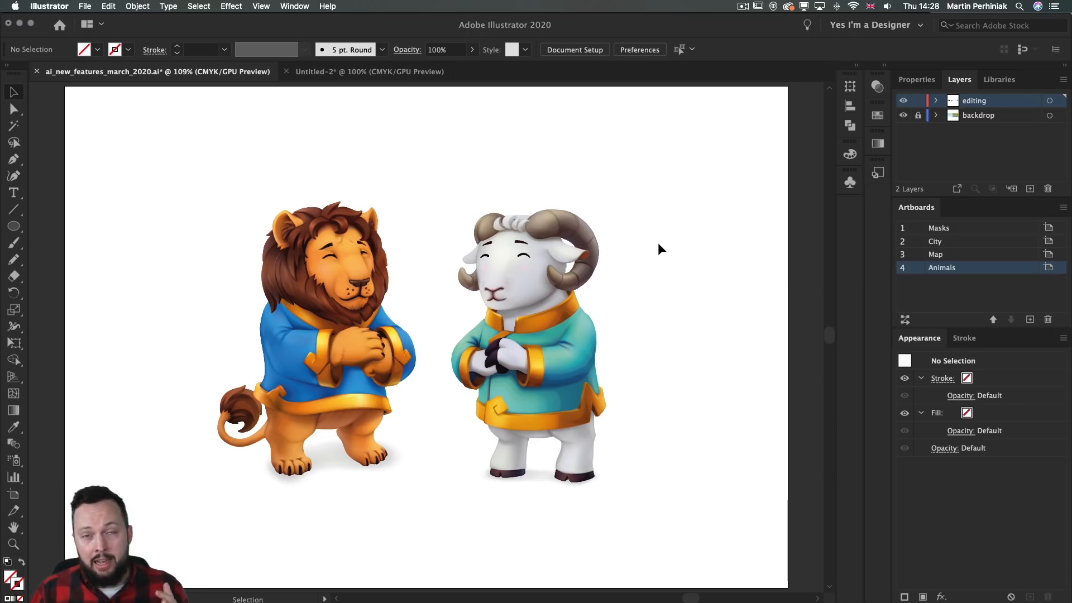
Toggle Outline view with Cmd+Y and select the ram group to show its gradient mesh lines.
click(526, 342)
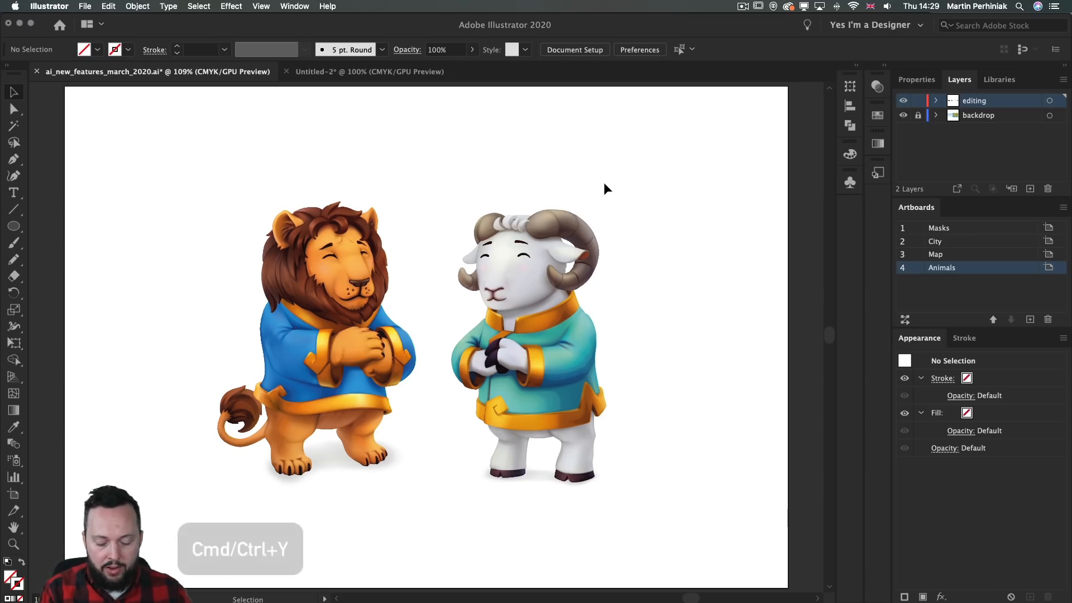
key(Cmd+Y)
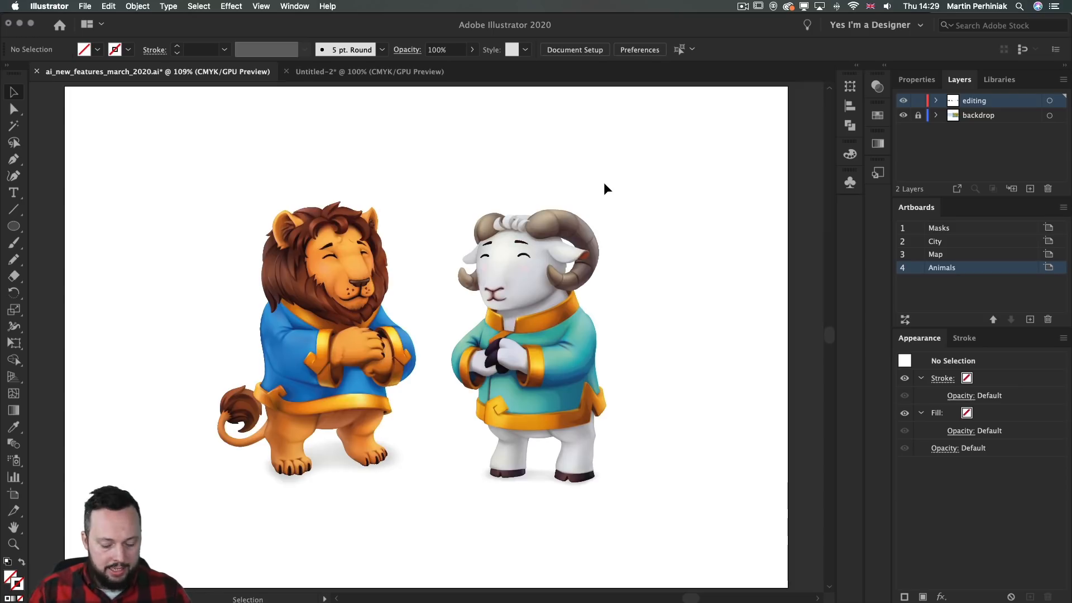
click(528, 348)
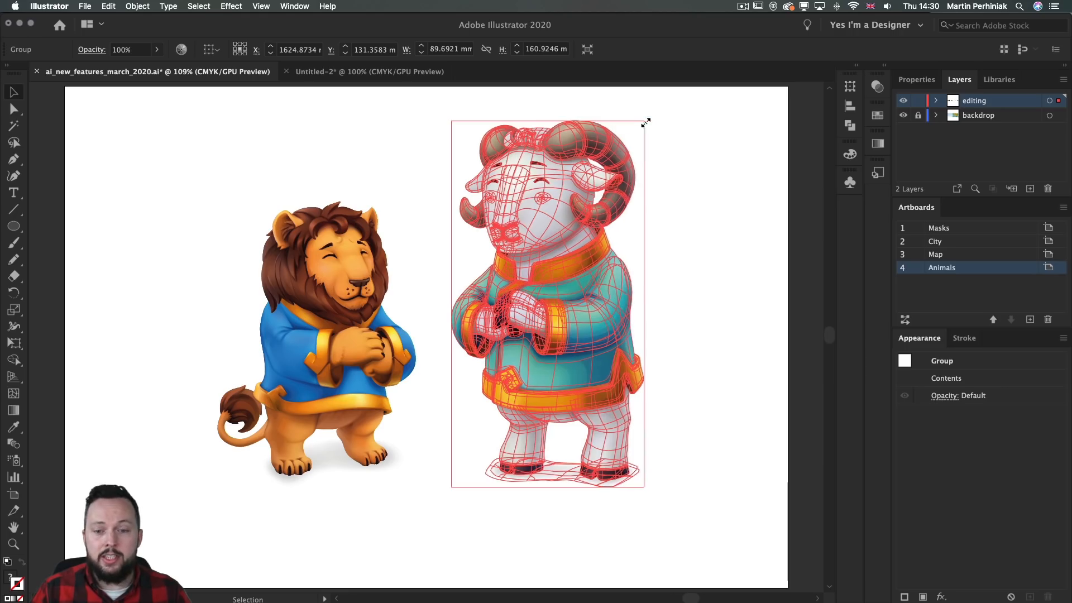
Stretch the ram taller by its bounding-box corner handle, drawing the mesh live.
drag(645, 122, 661, 388)
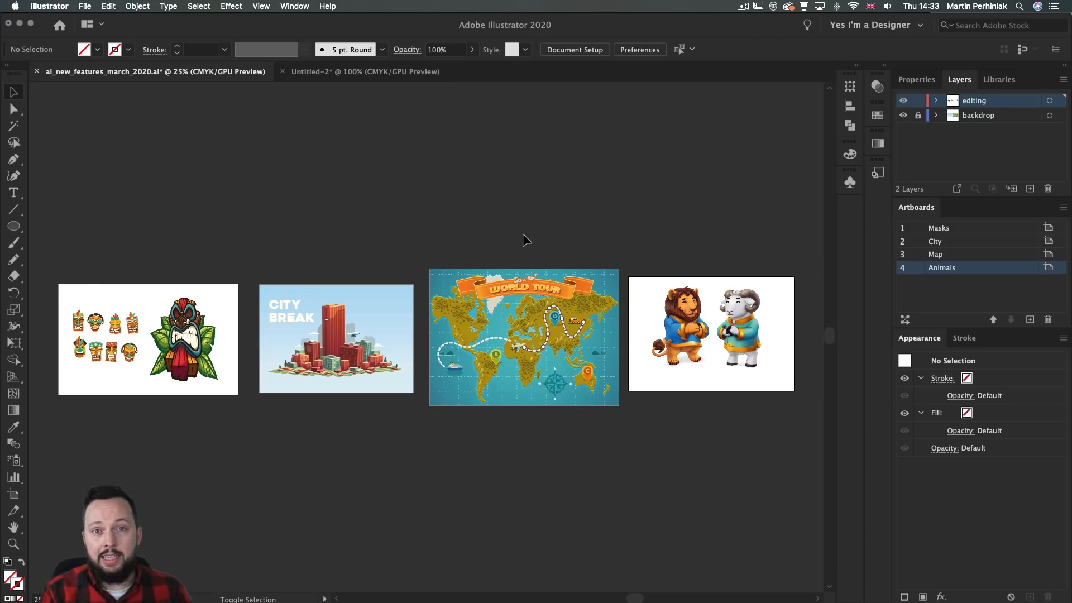
With the Artboard tool, copy the City, Map and Animals artboards and paste them into Untitled-2.
key(shift+o)
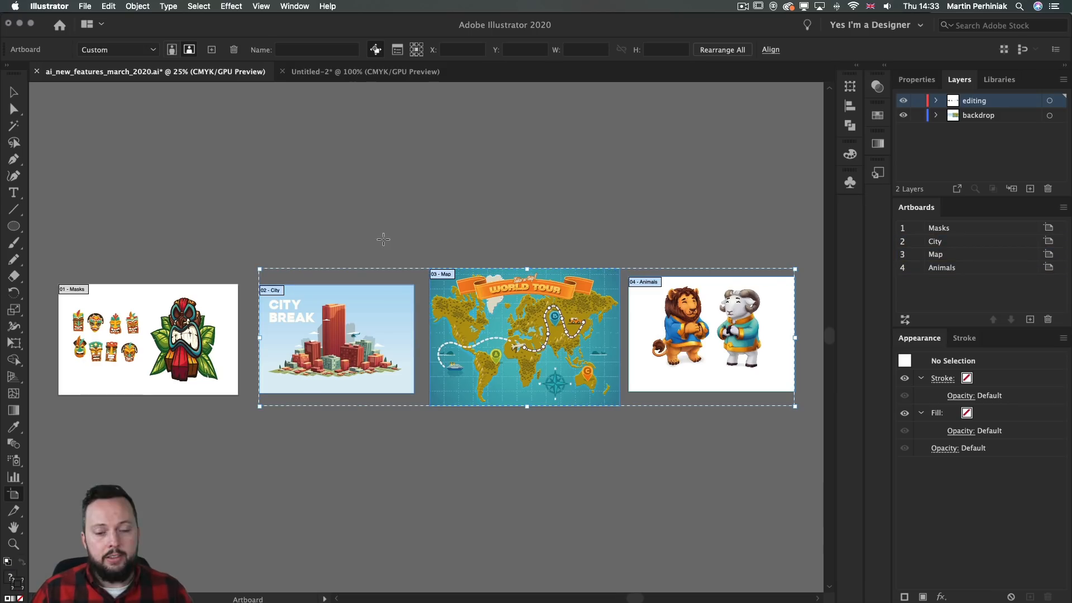
key(cmd+c)
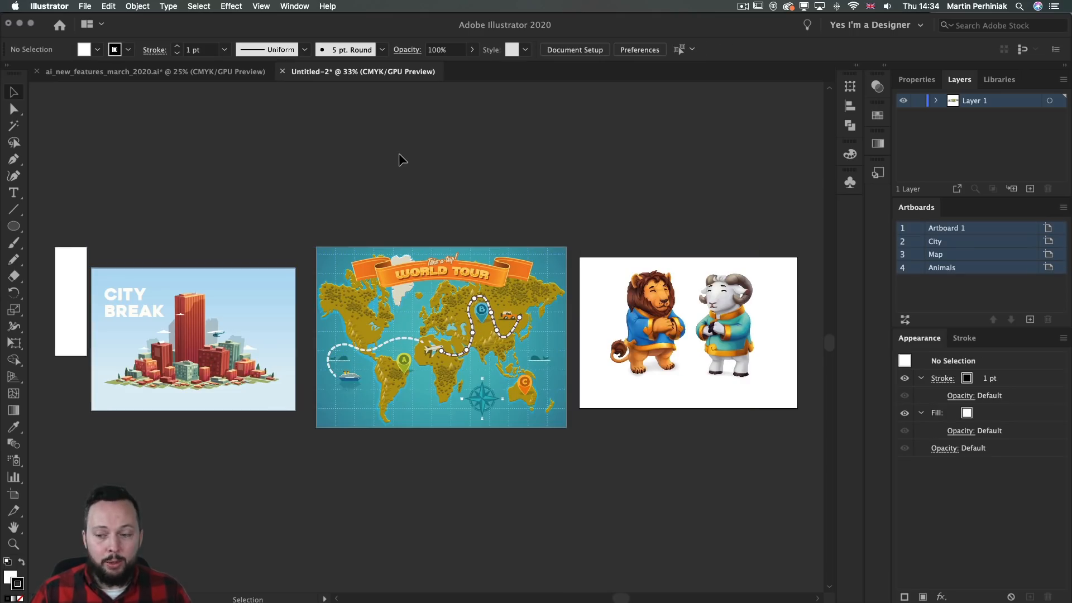
click(946, 228)
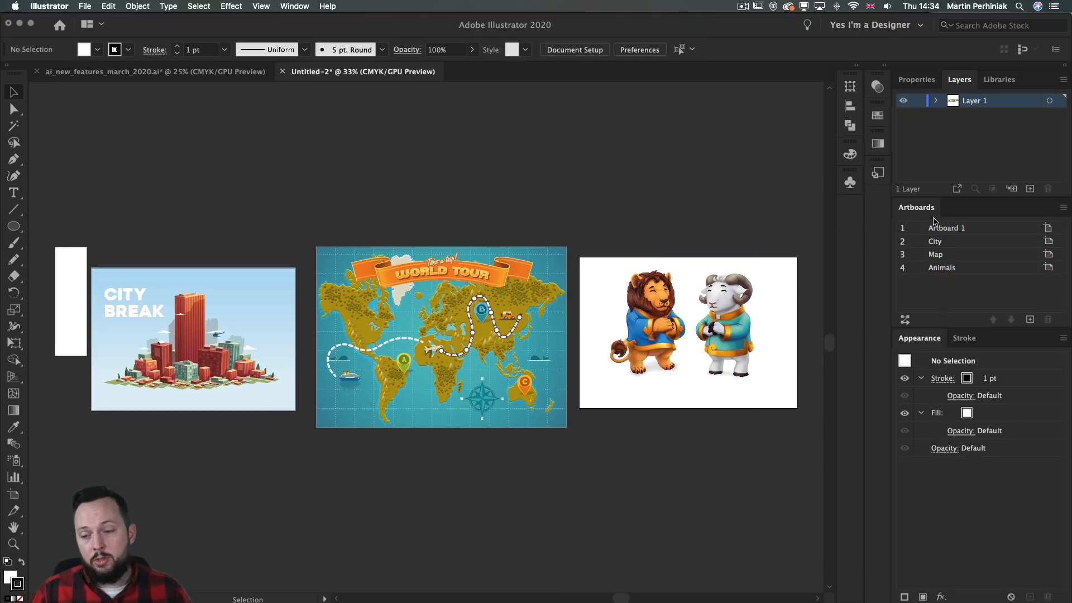
mouse_move(937, 292)
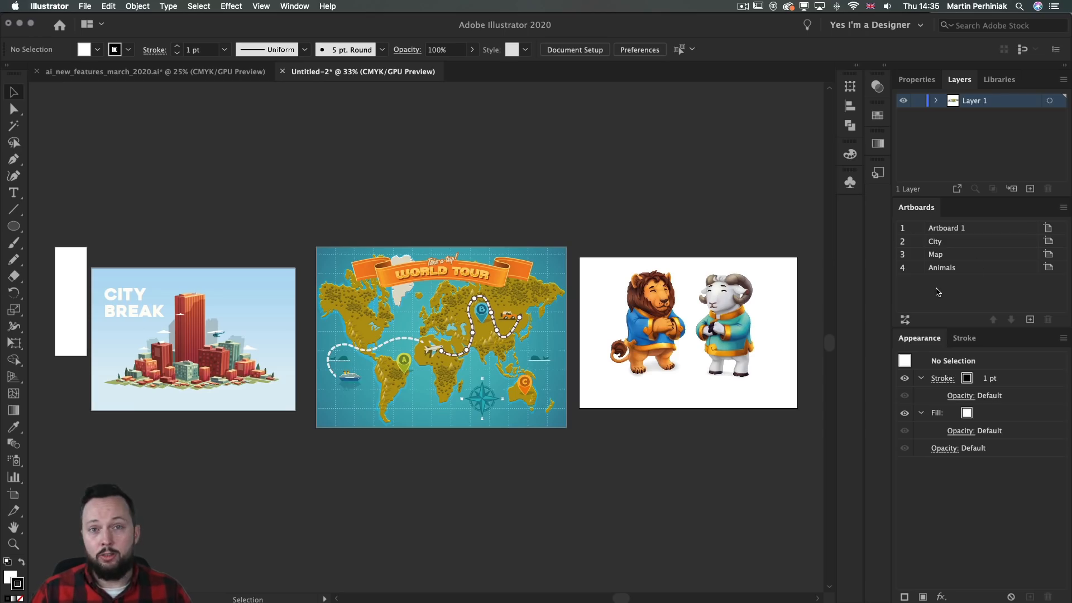